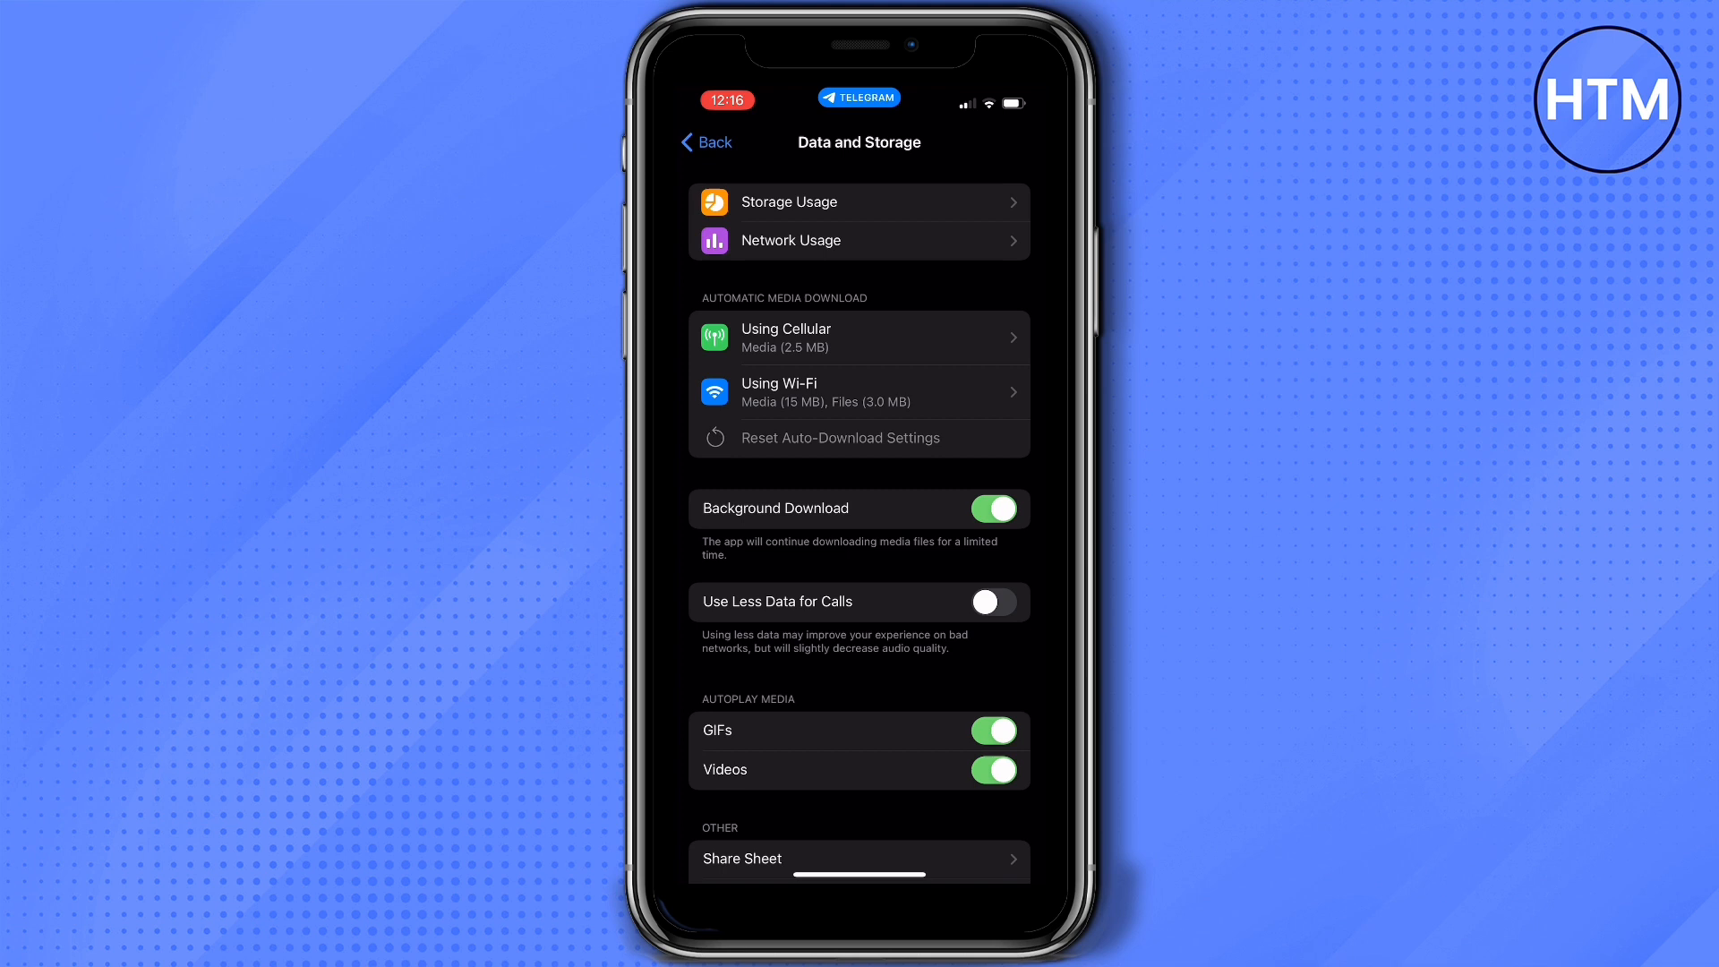
# Return to Telegram's main settings and review the Privacy and Security list.
pyautogui.click(705, 143)
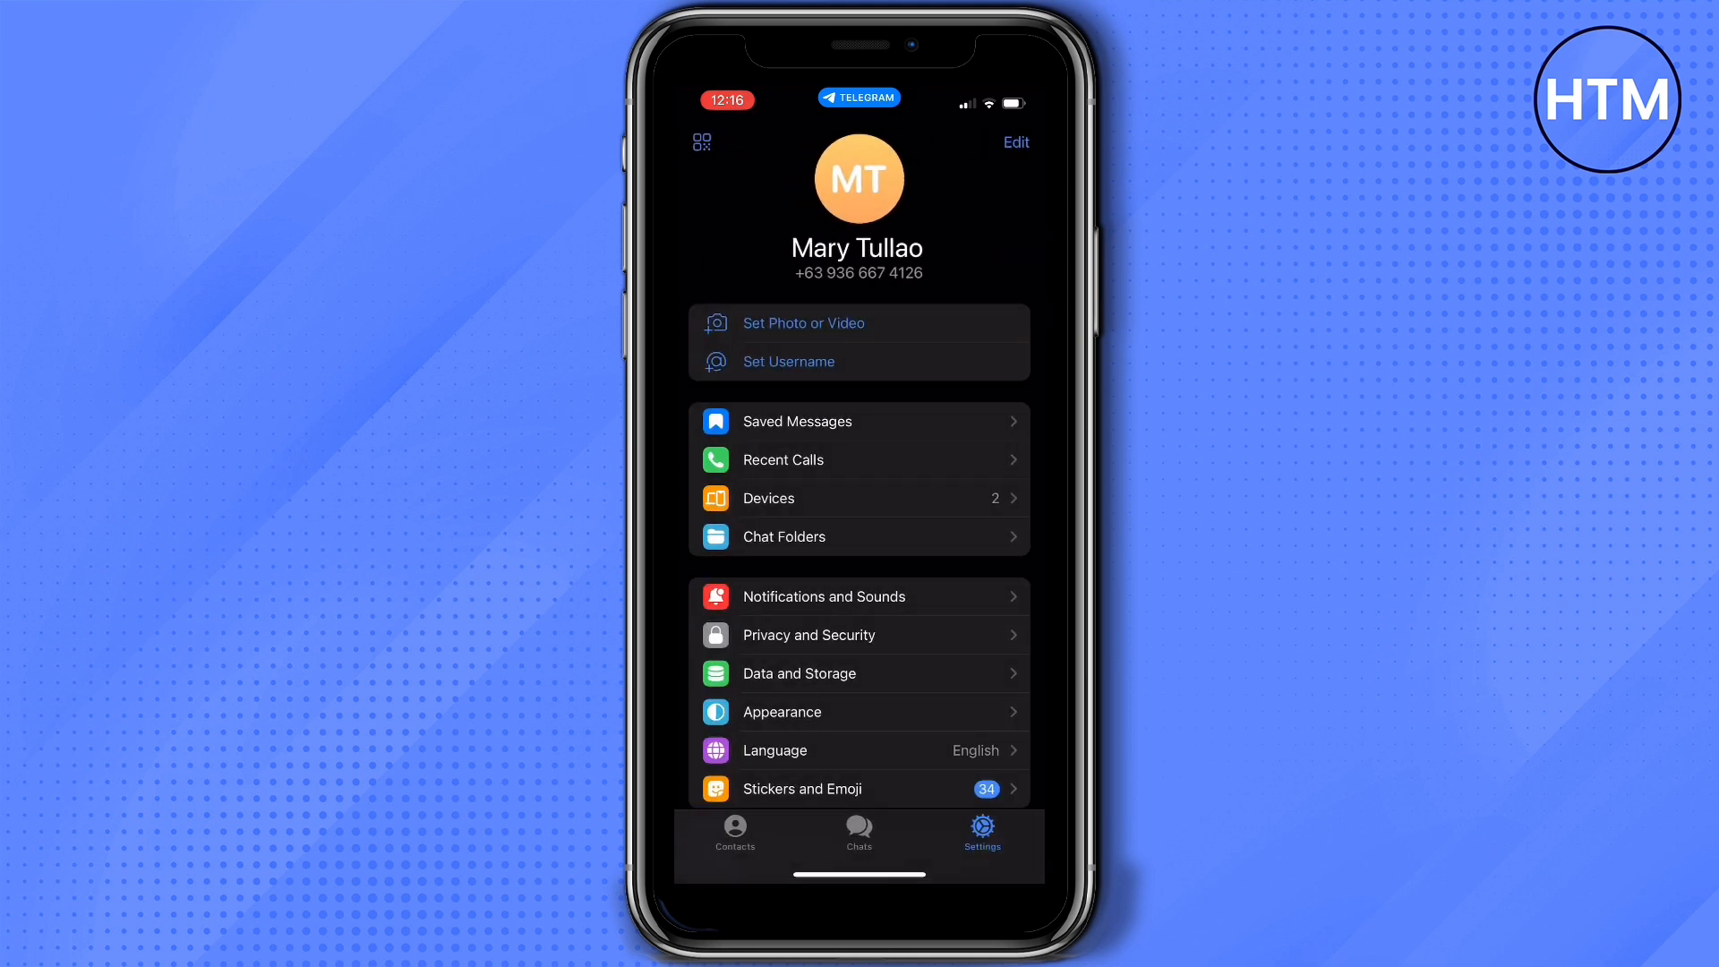
pyautogui.click(807, 634)
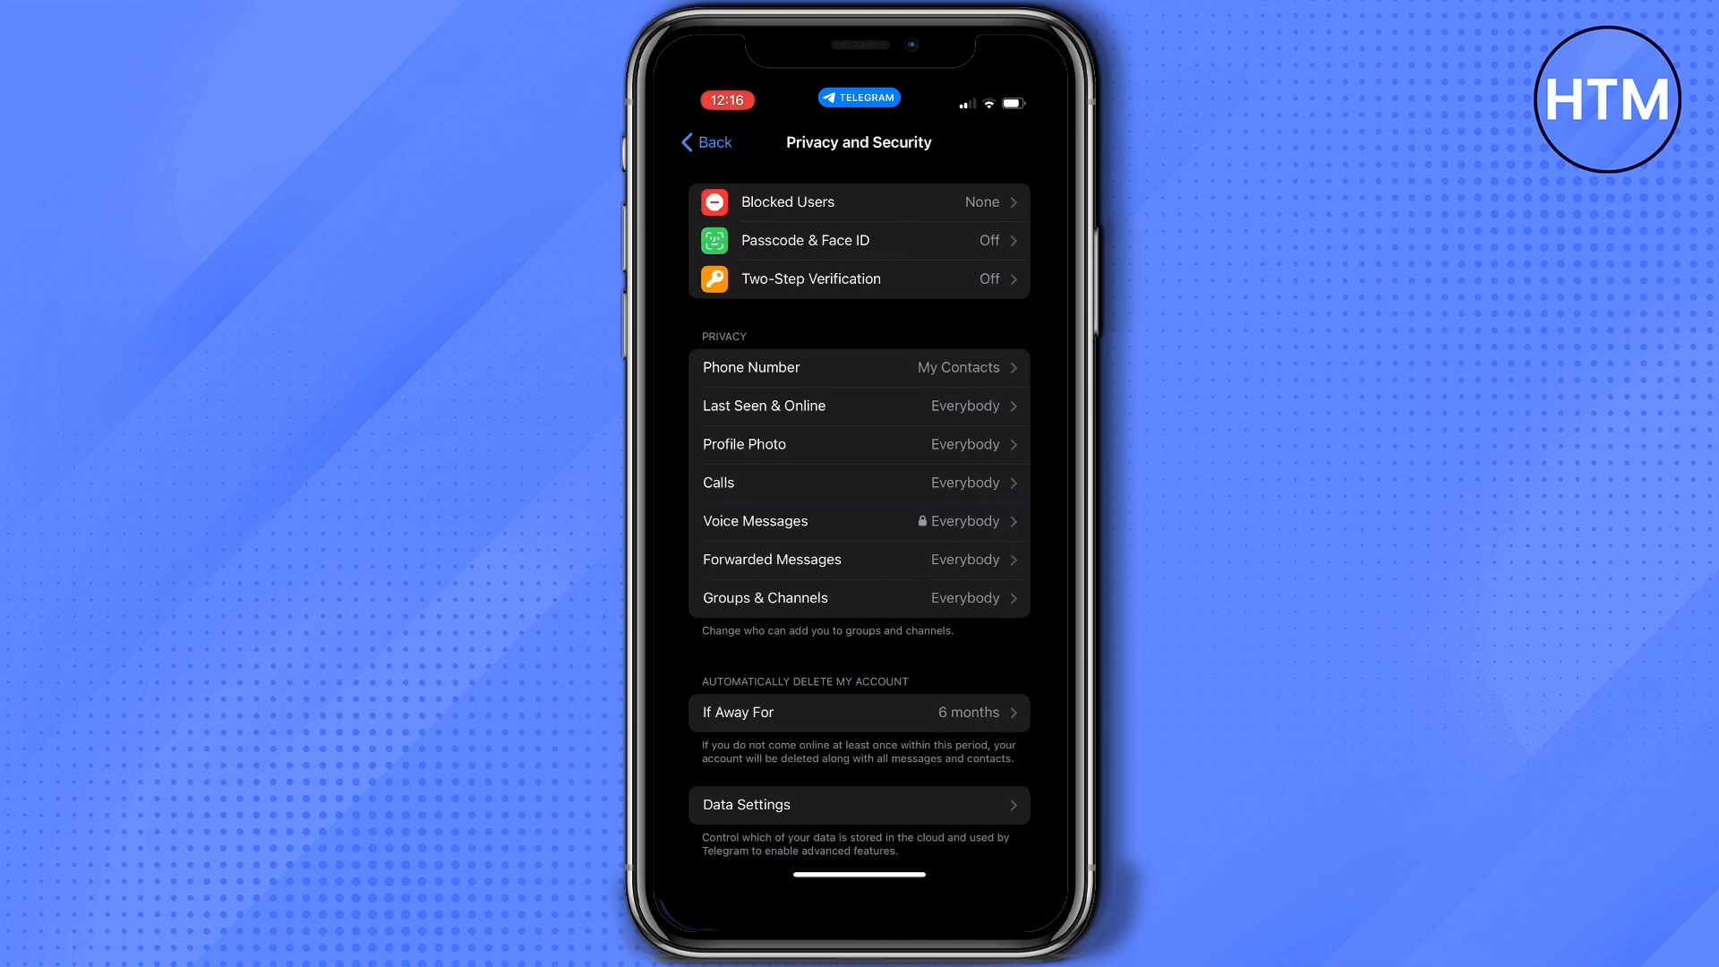
pyautogui.scroll(-3)
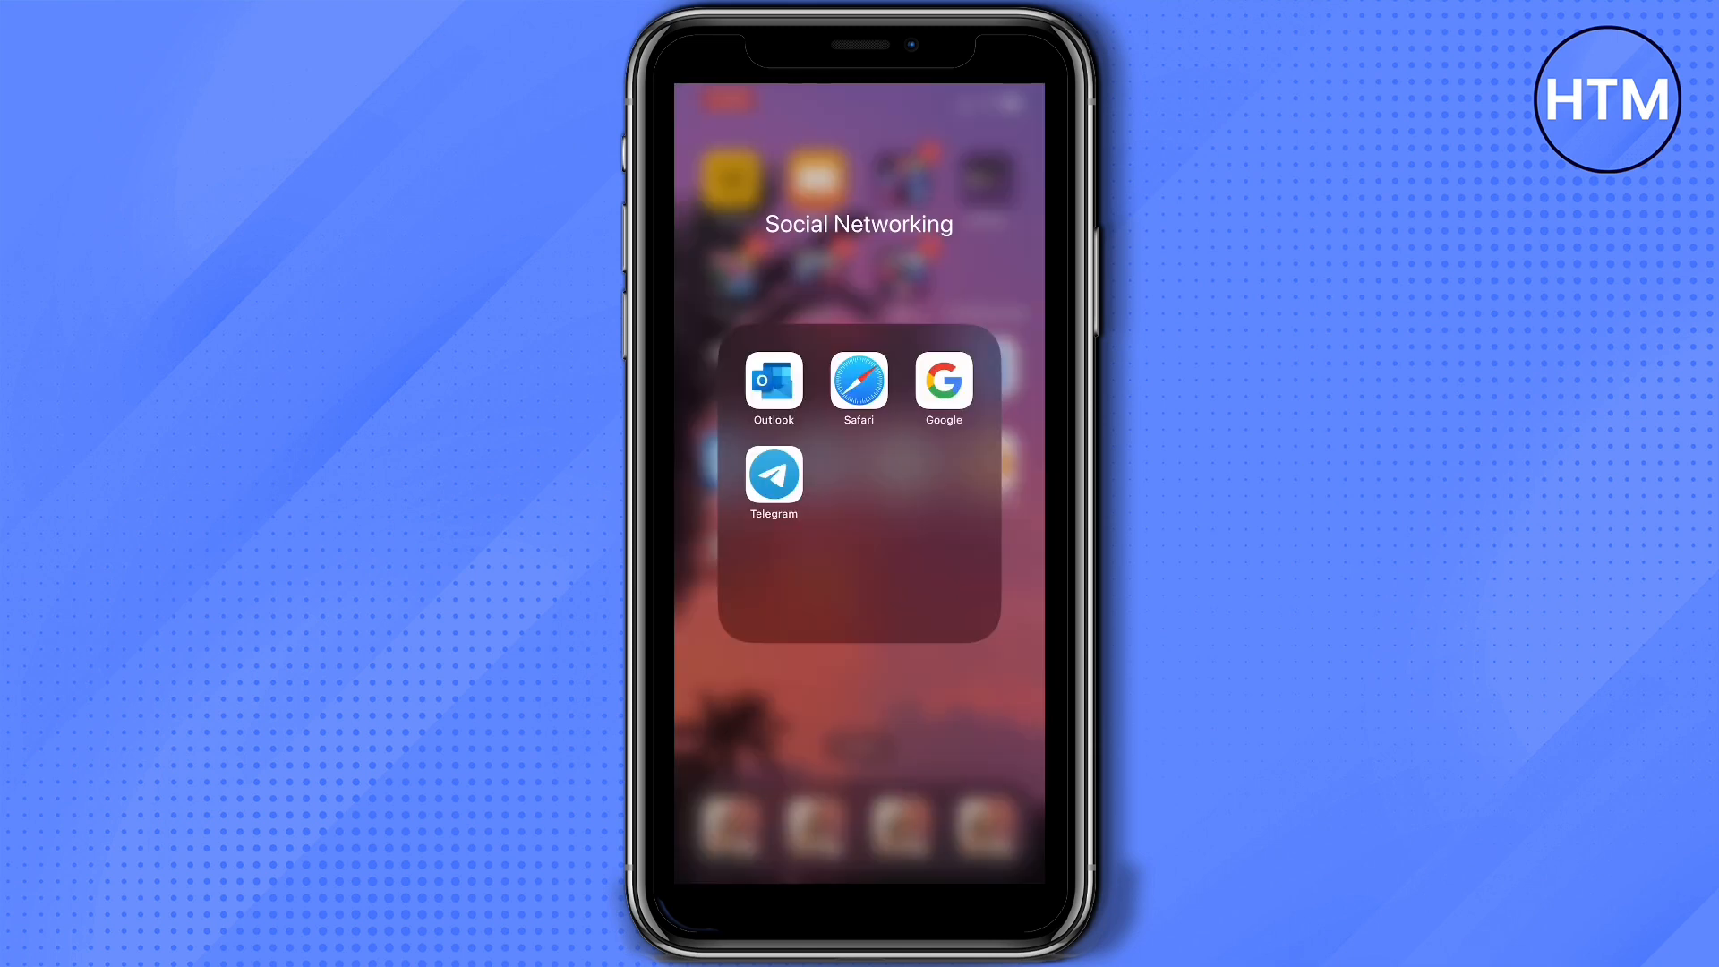
# Load web.telegram.org in Safari to reach the Telegram Web sign-in page.
pyautogui.click(771, 479)
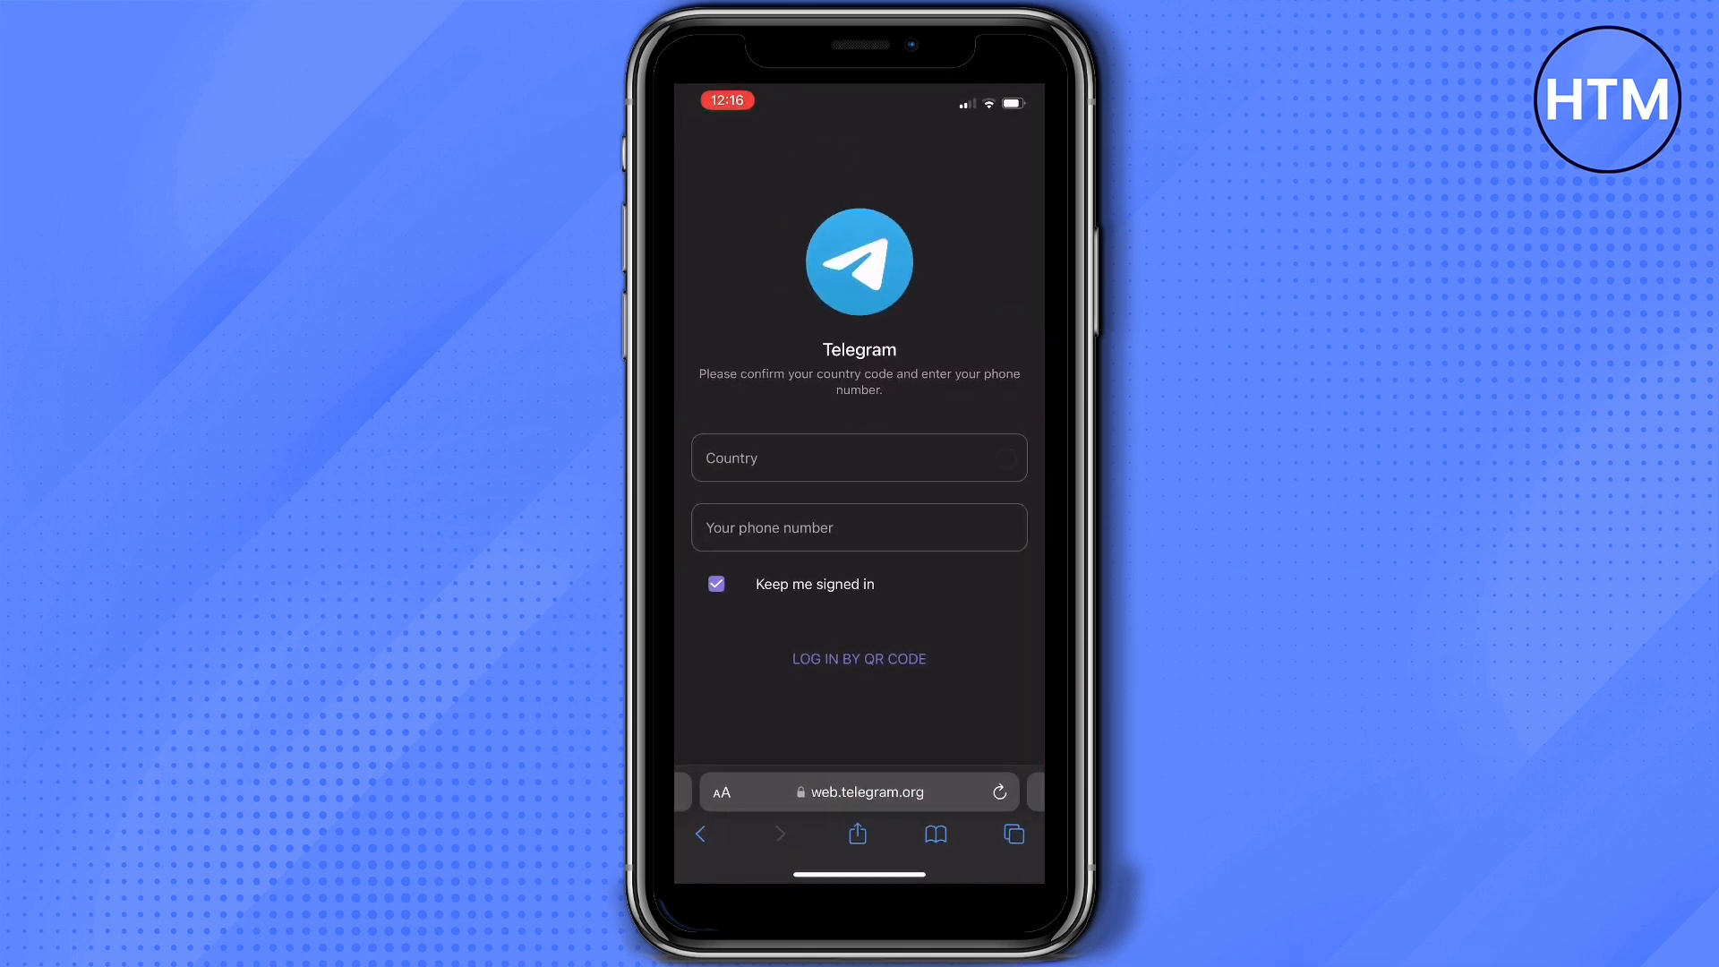
pyautogui.click(862, 792)
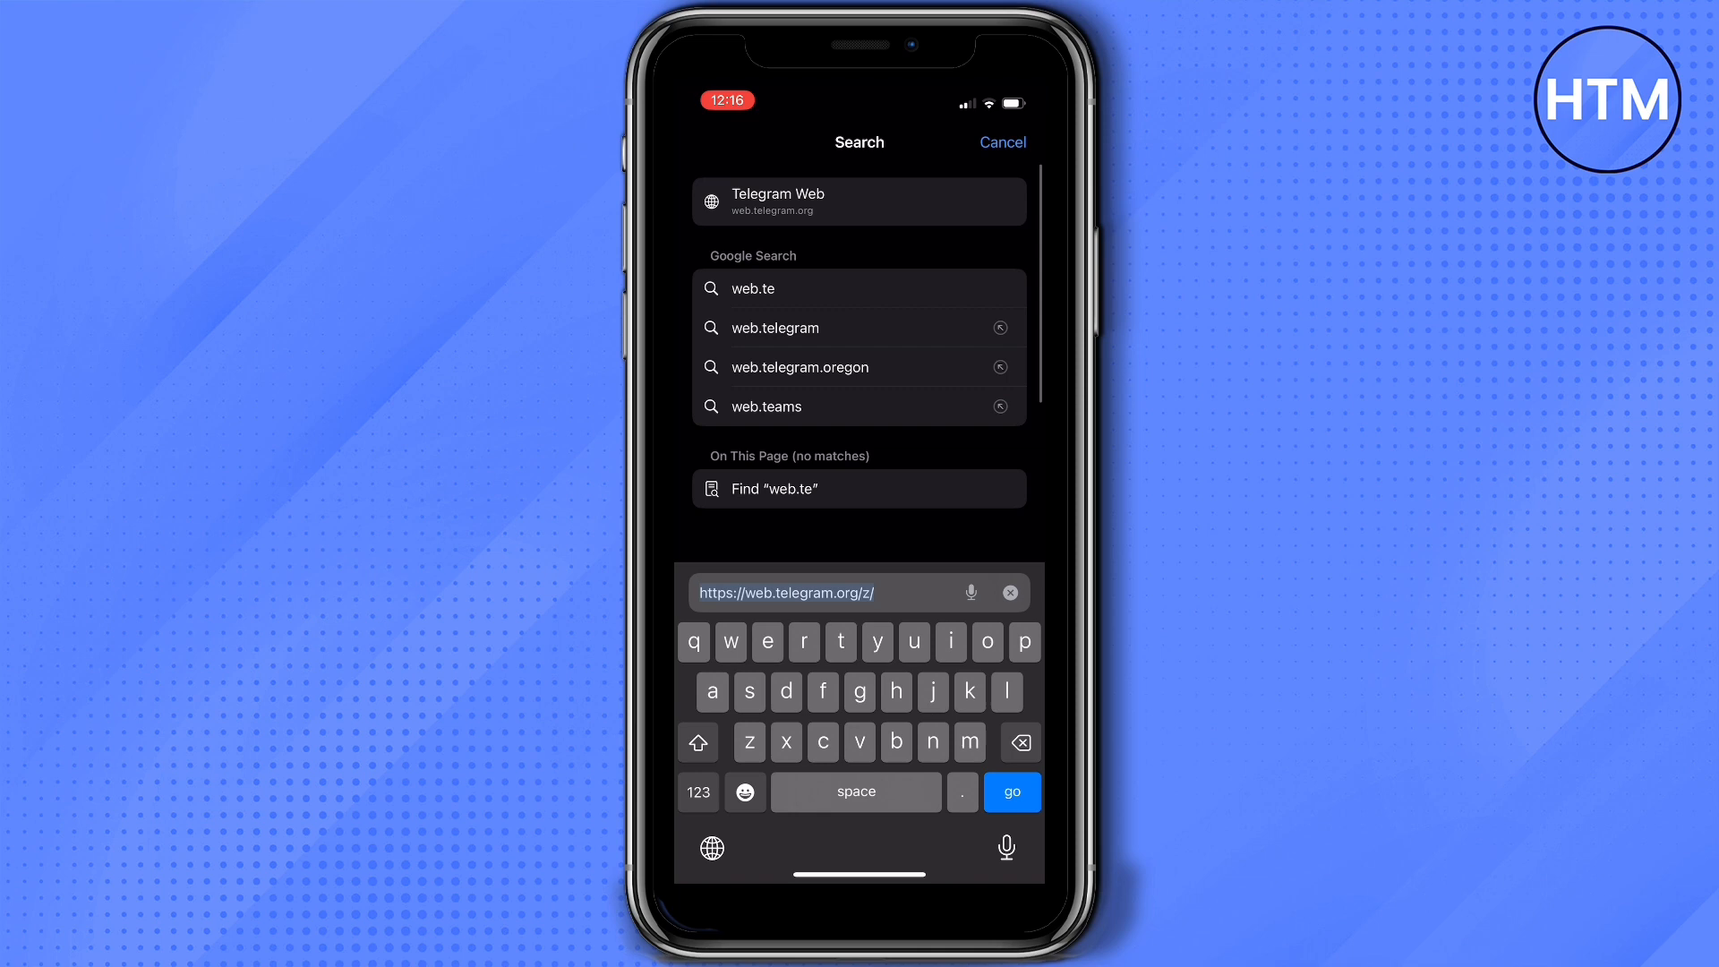
pyautogui.doubleClick(784, 592)
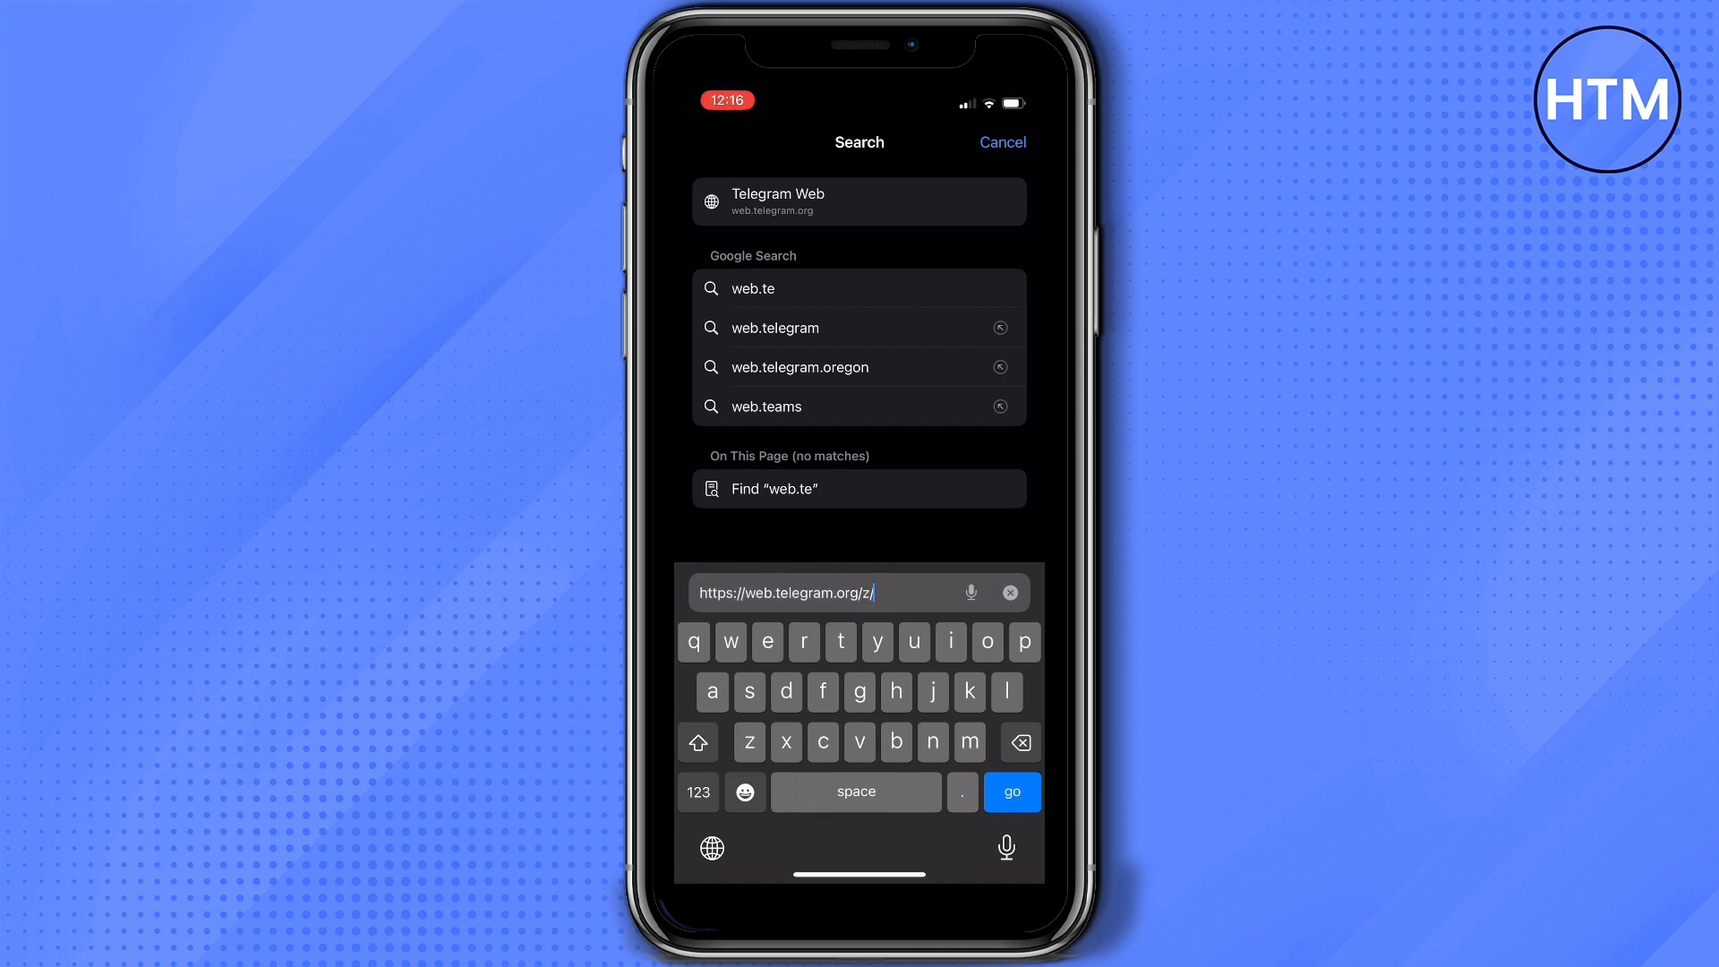
pyautogui.click(1010, 791)
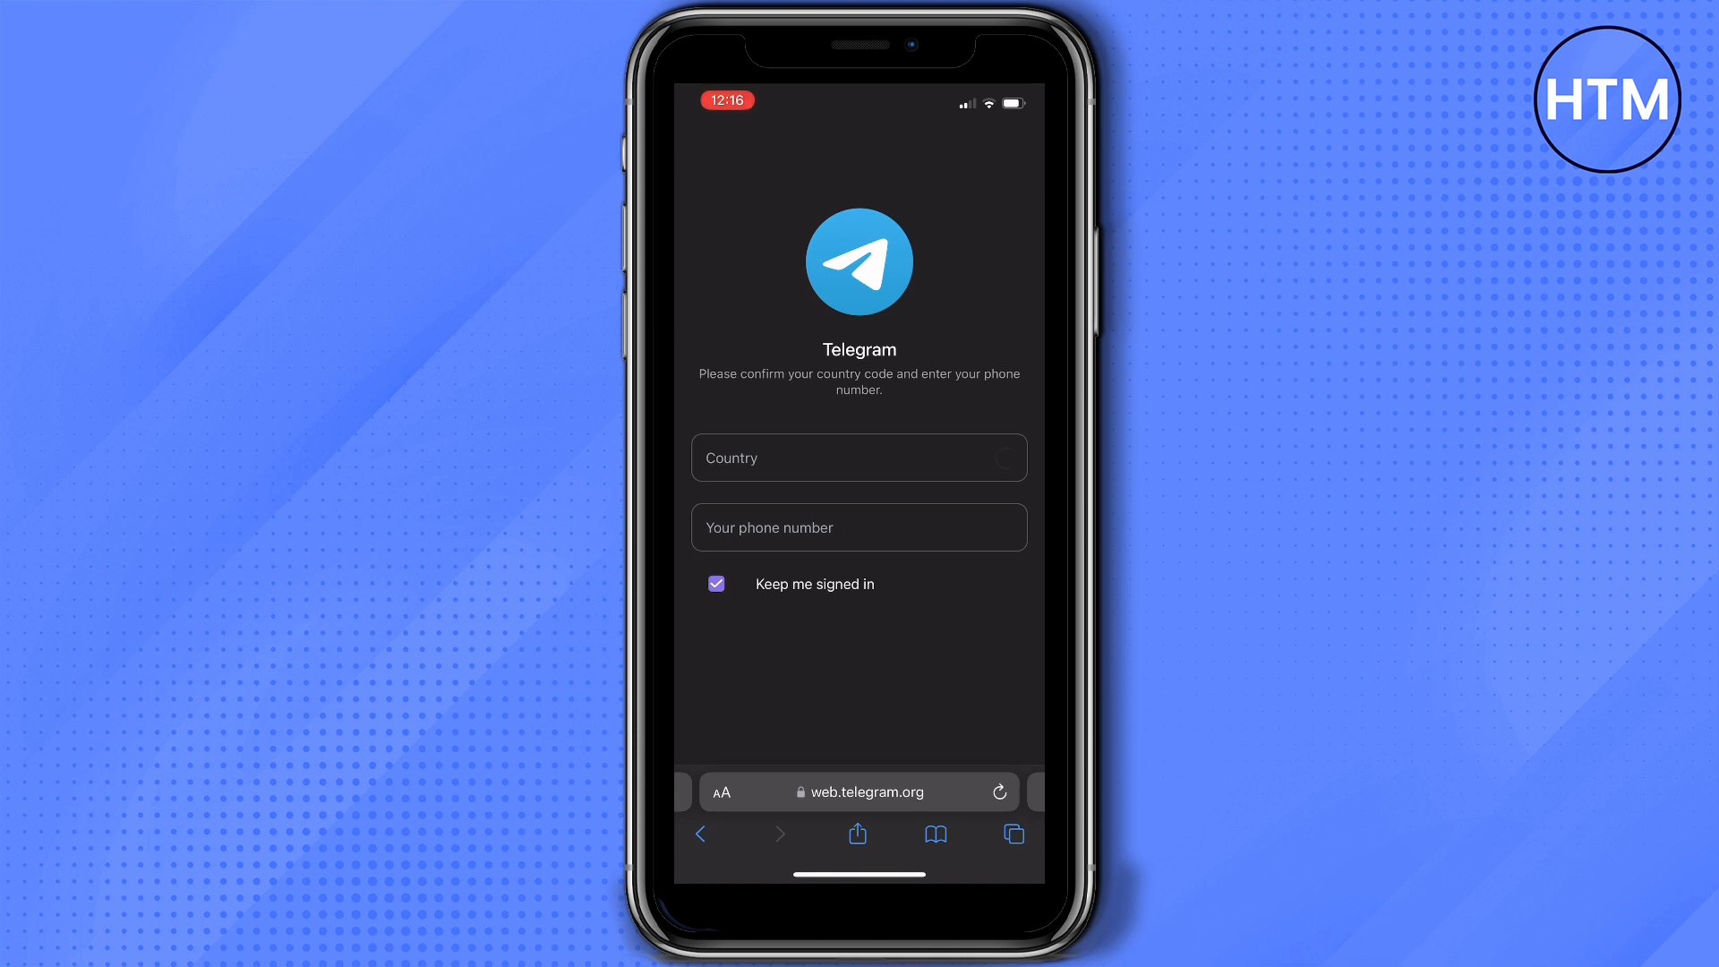
# Choose Philippines as country, enter the phone number and request a login code.
pyautogui.write('Philippinesph')
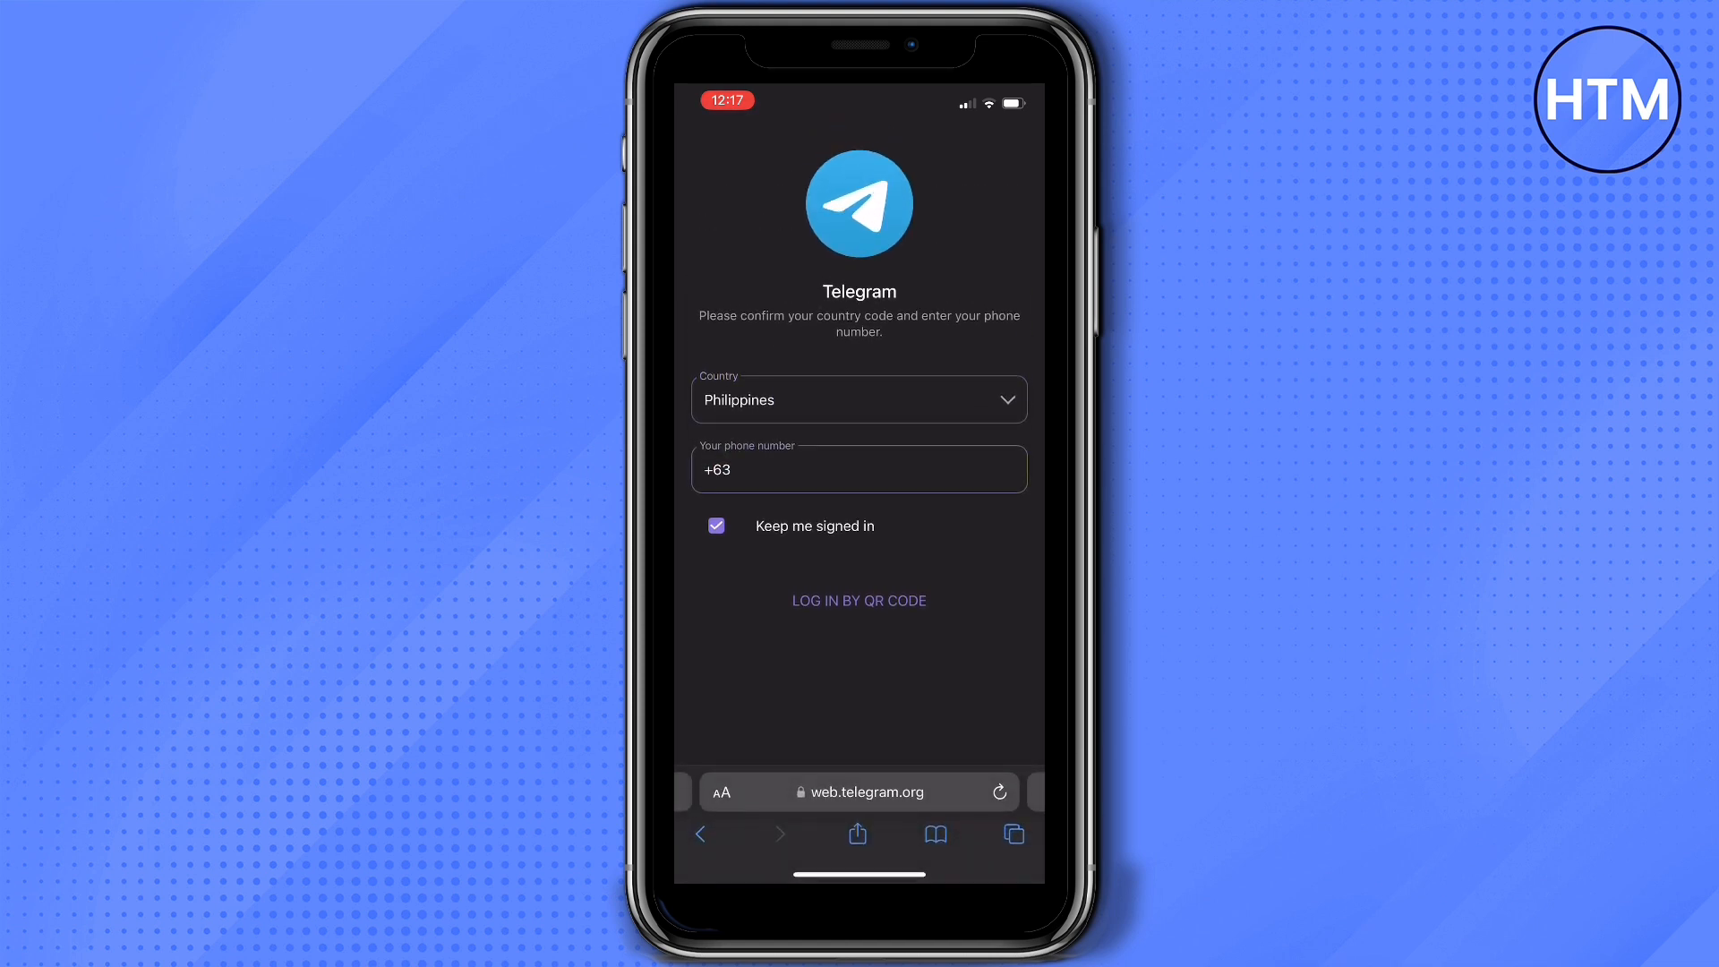
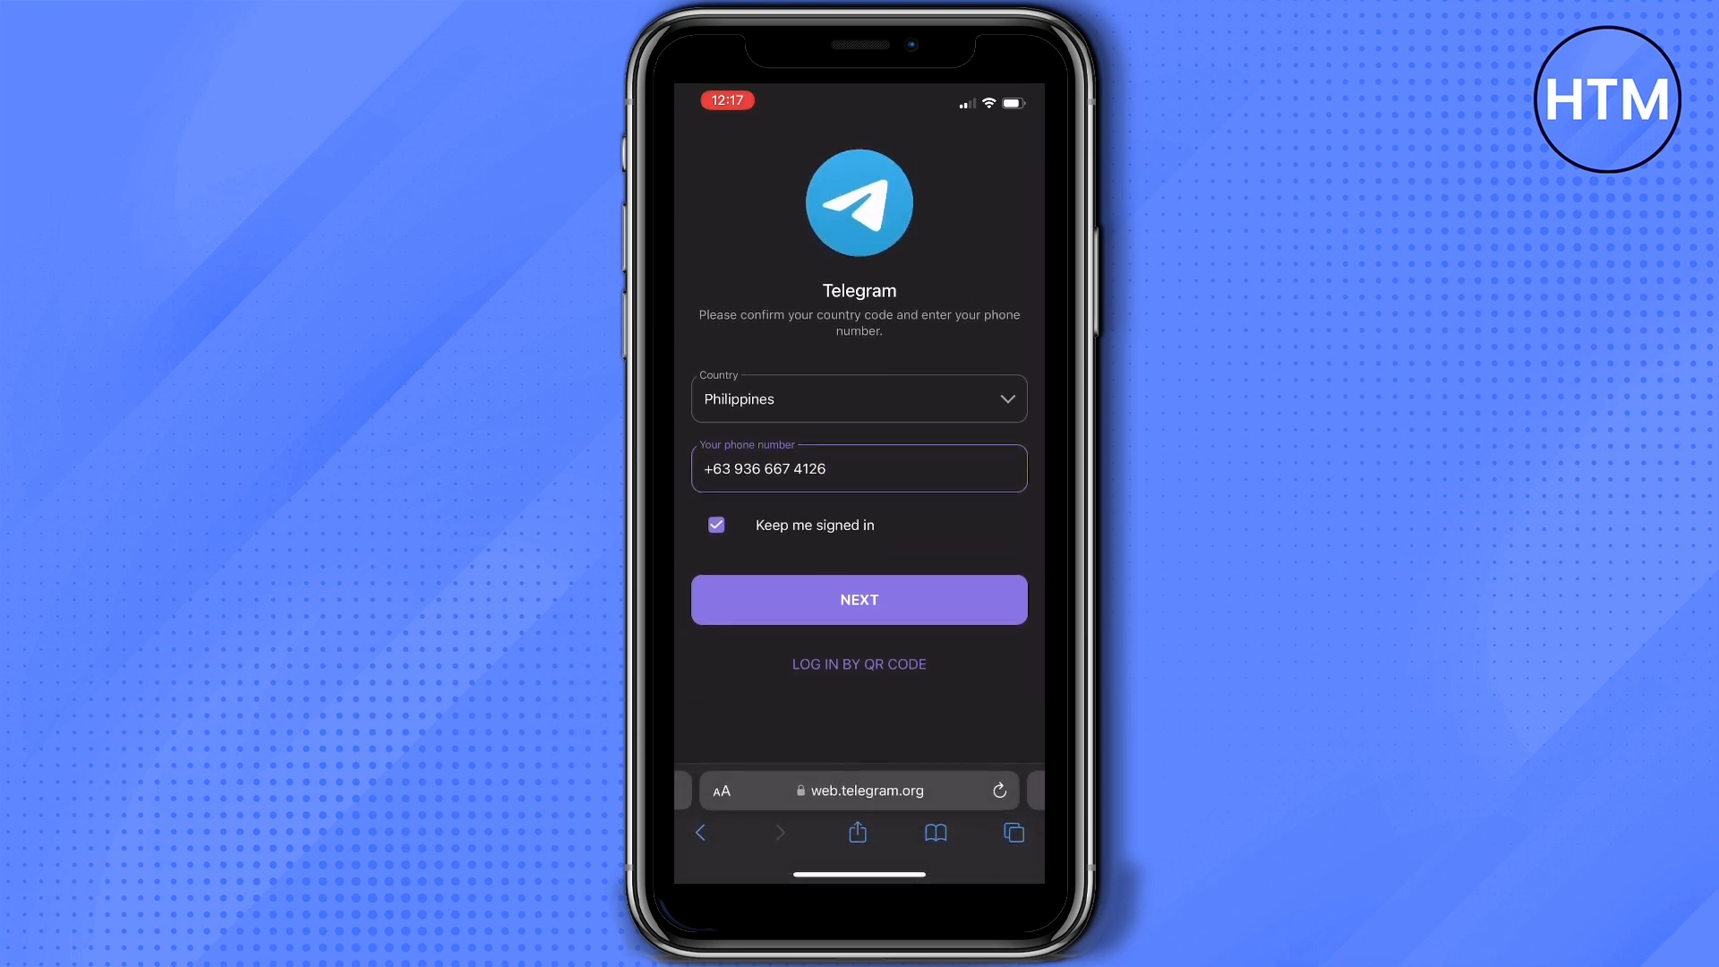
pyautogui.click(858, 600)
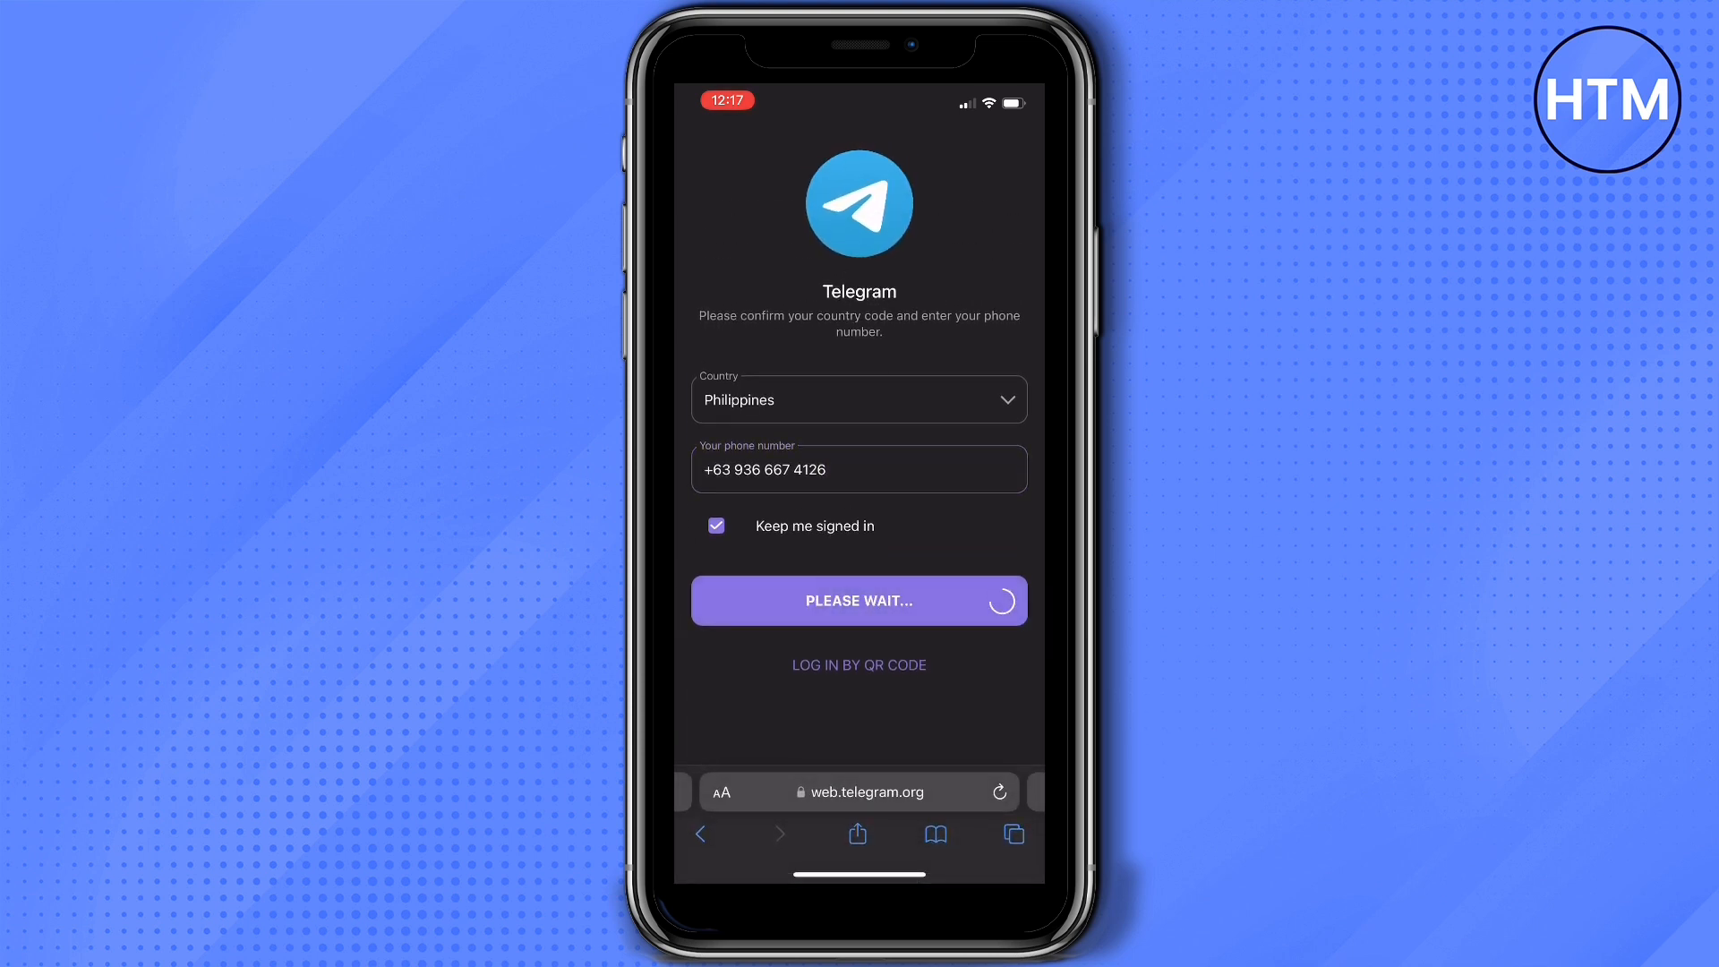
pyautogui.click(858, 601)
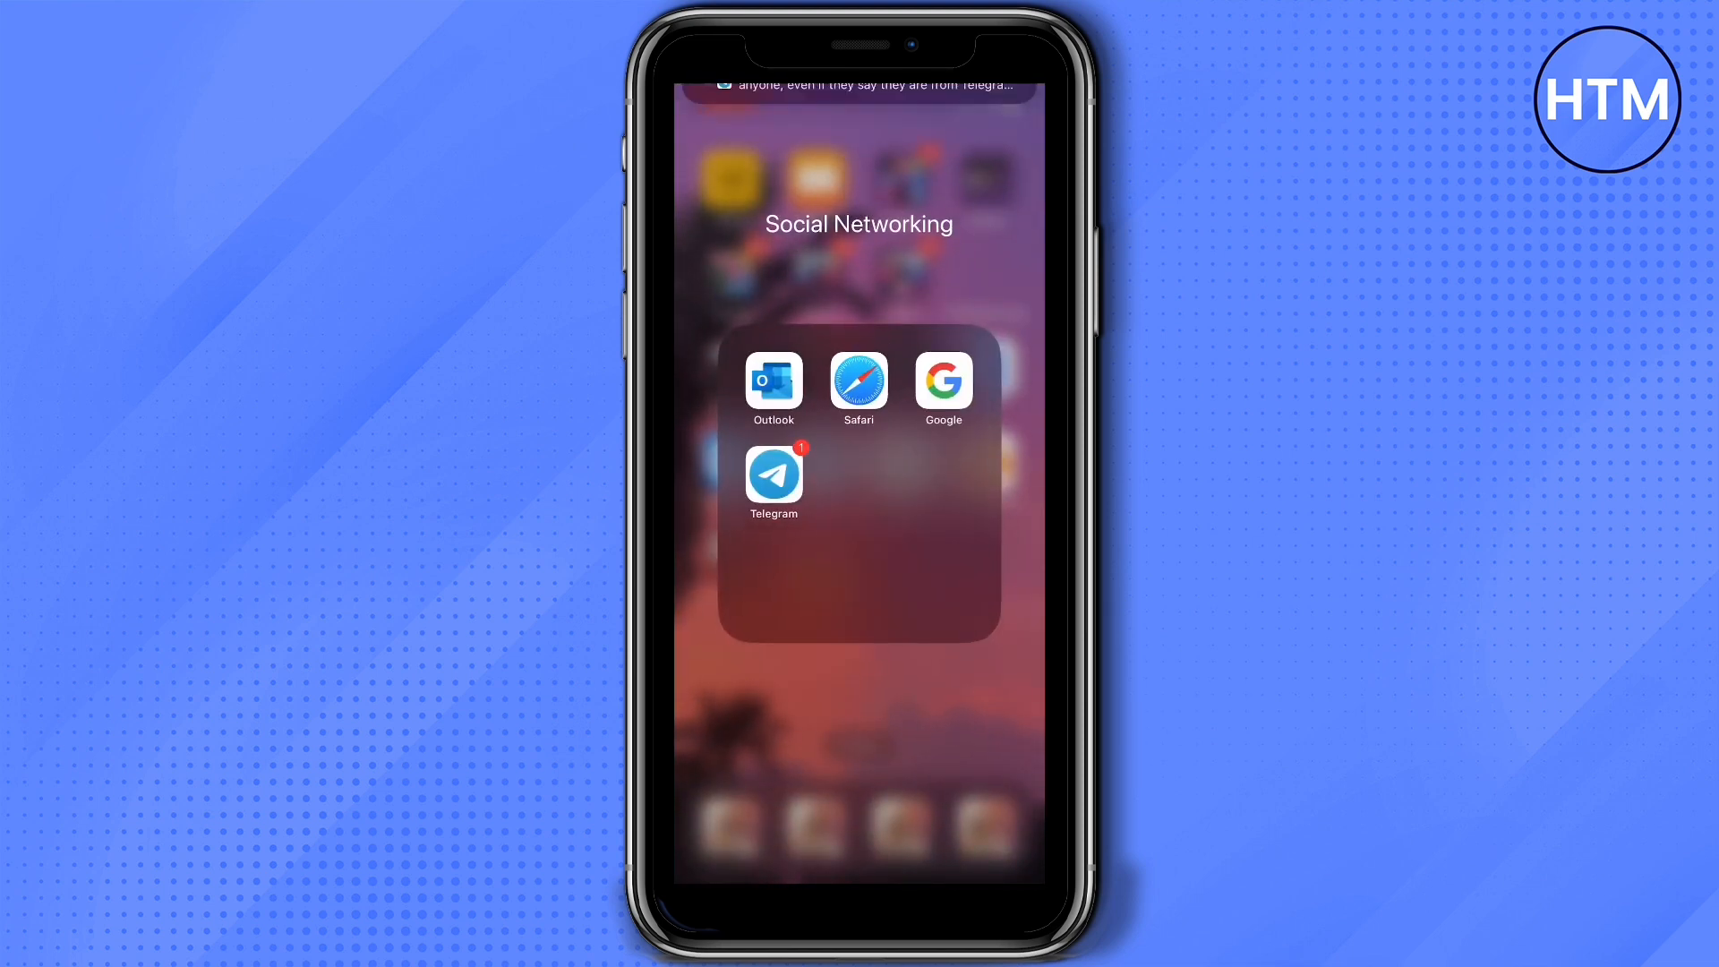
# Read the login code from the Telegram chat and return to Safari to sign in.
pyautogui.click(773, 478)
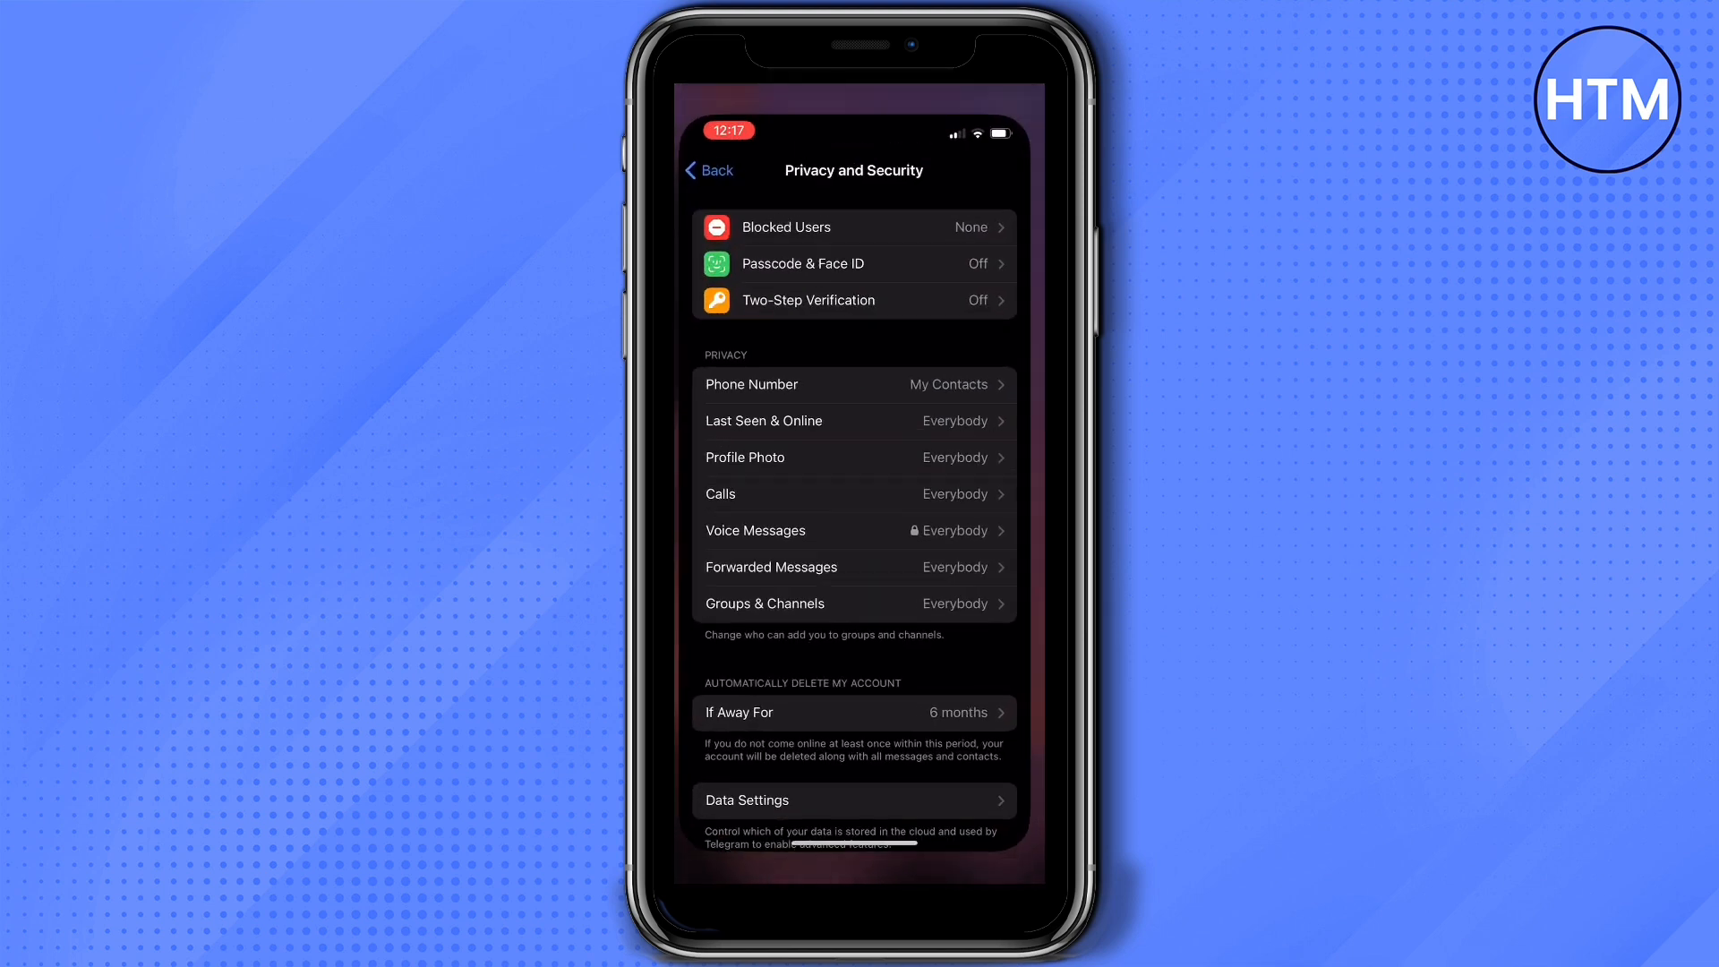
pyautogui.click(709, 171)
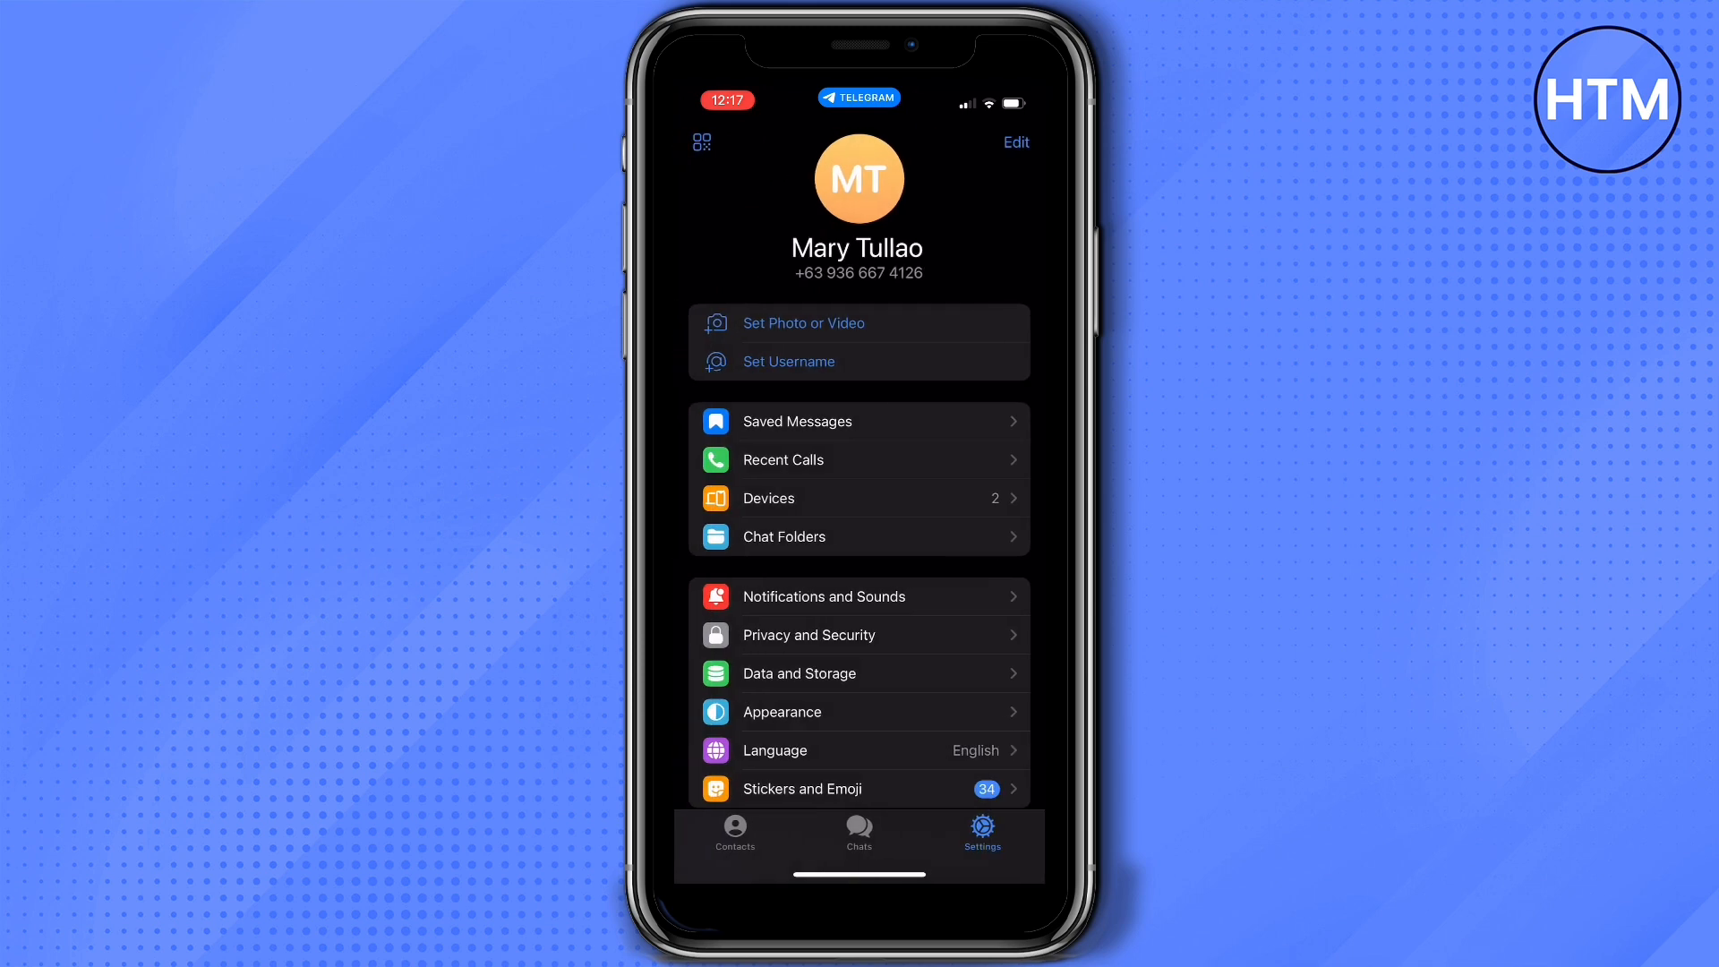
pyautogui.click(858, 831)
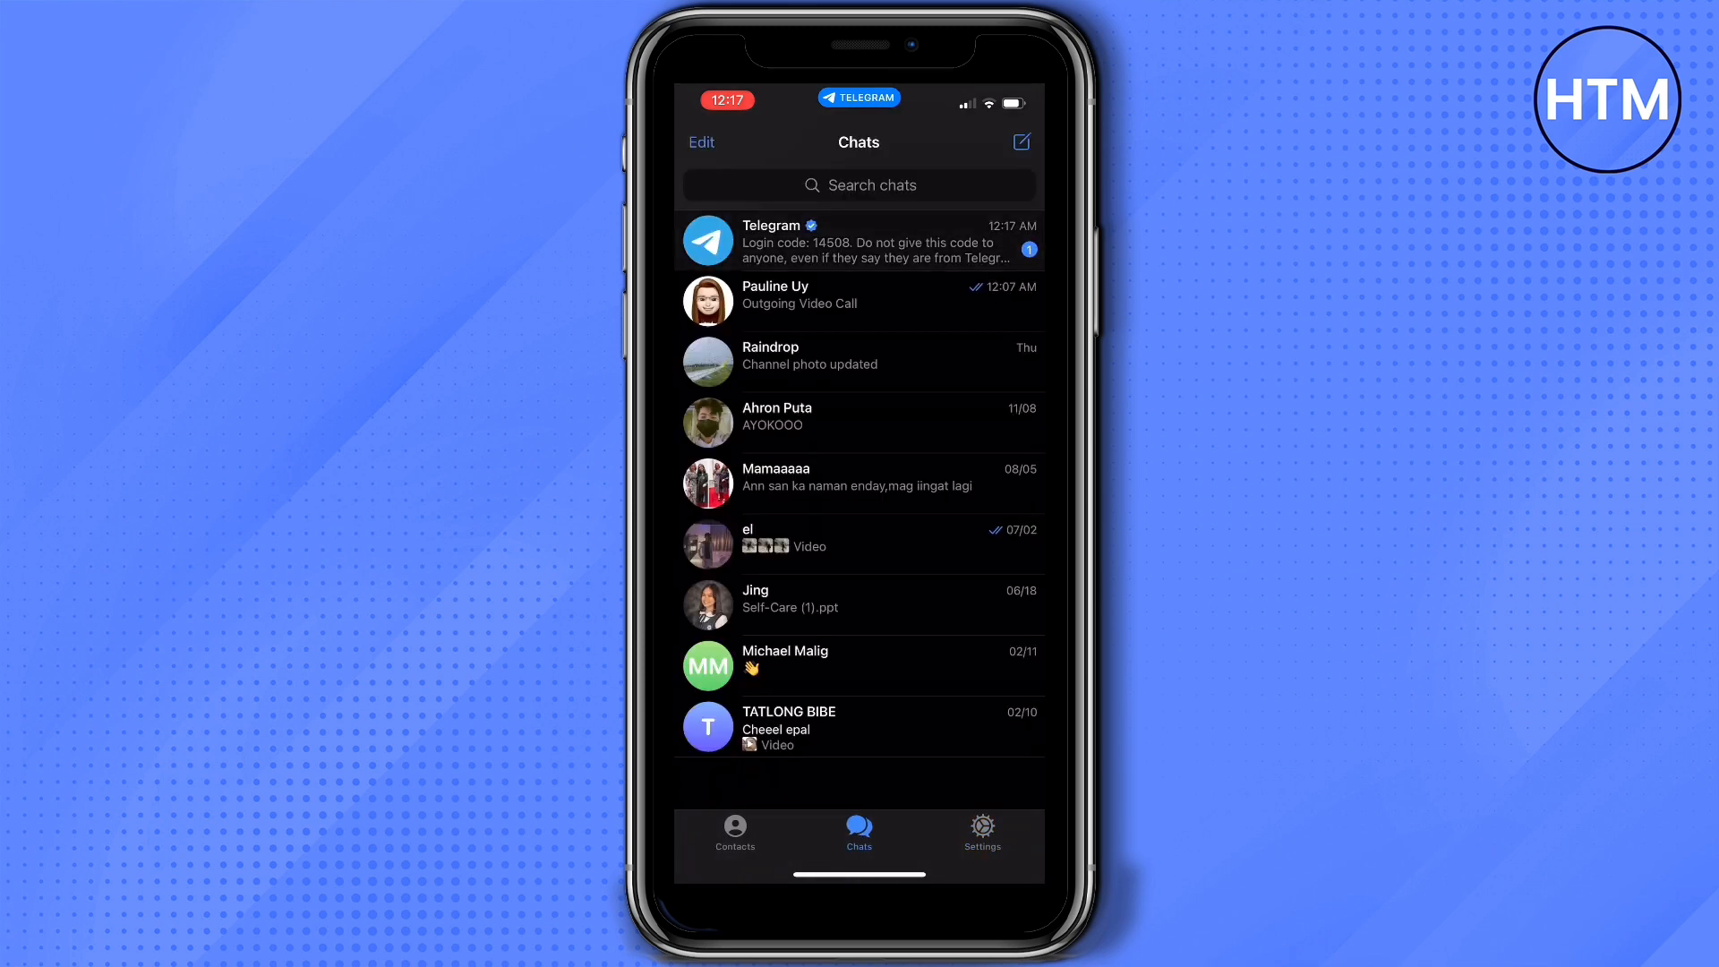
pyautogui.click(858, 240)
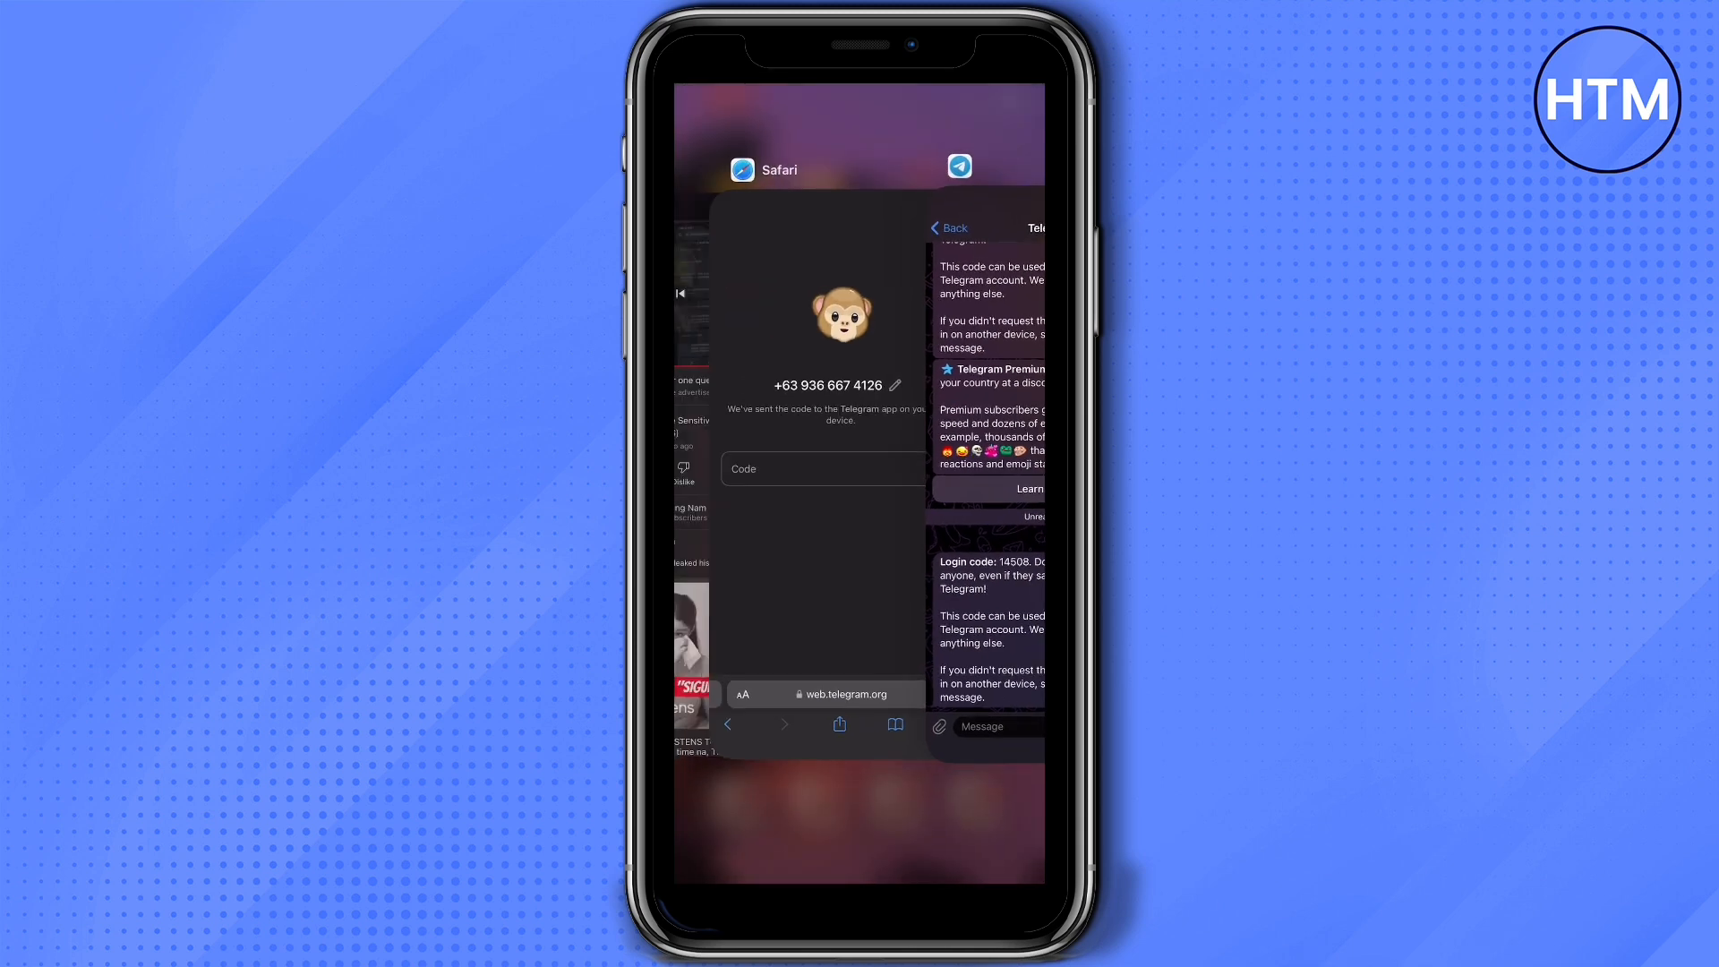
pyautogui.click(822, 470)
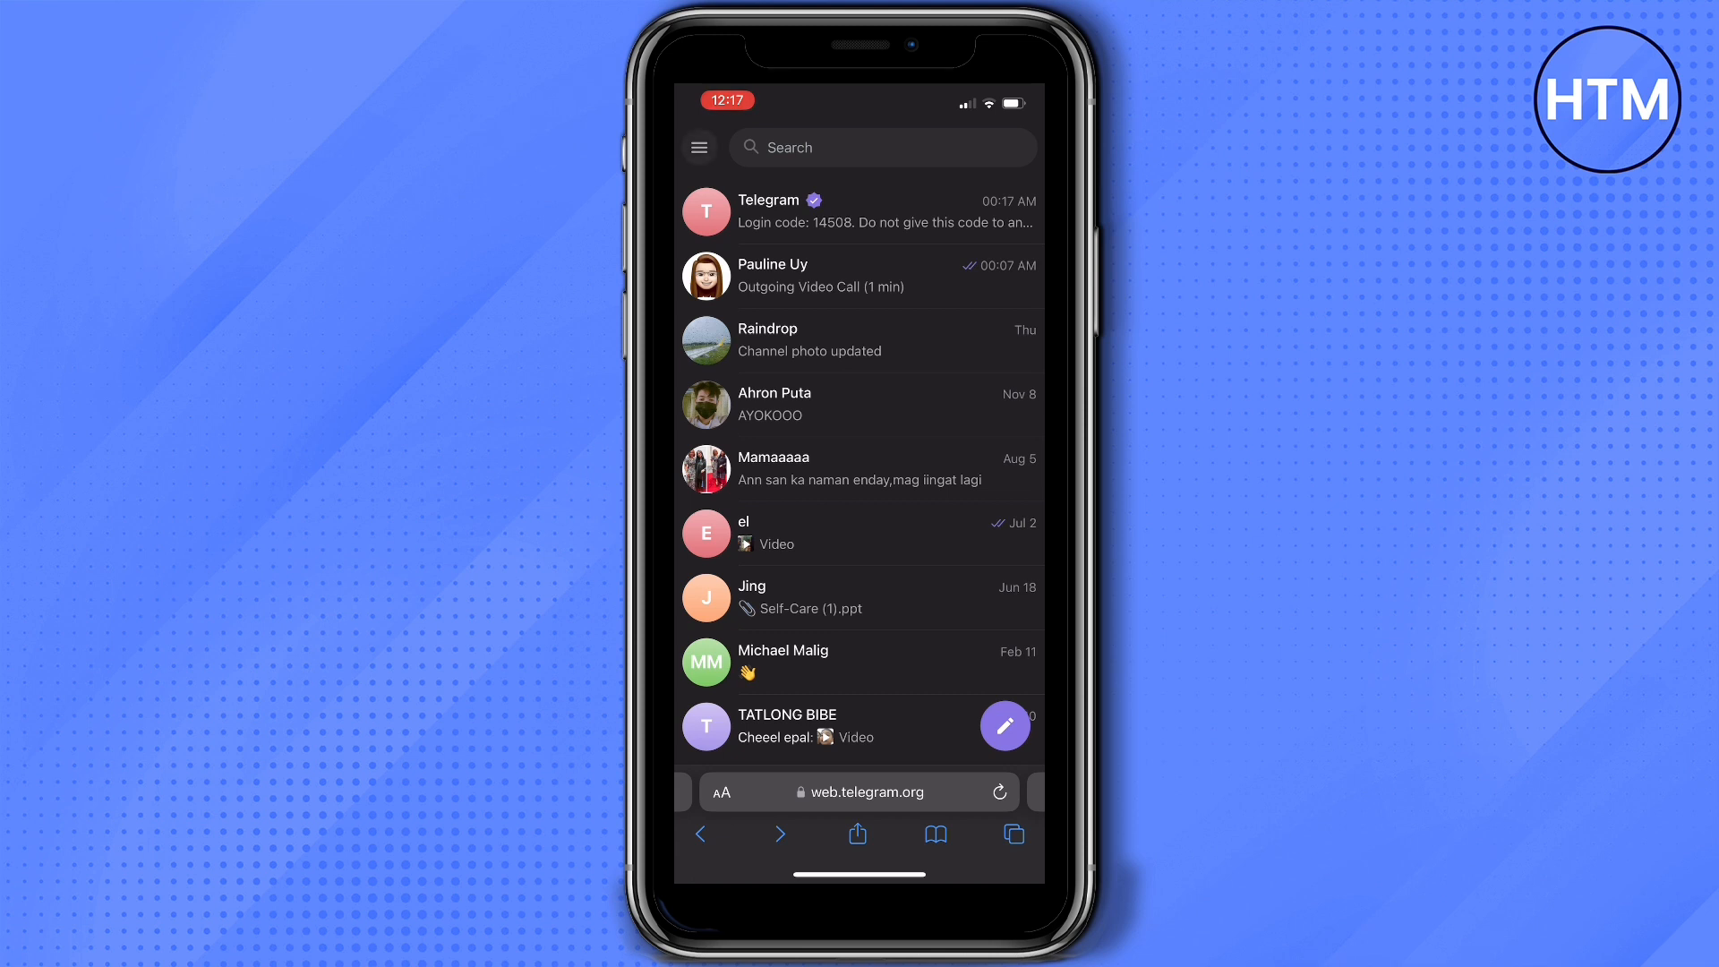
# Go from the Telegram Web menu into Settings and its Privacy and Security page.
pyautogui.click(699, 147)
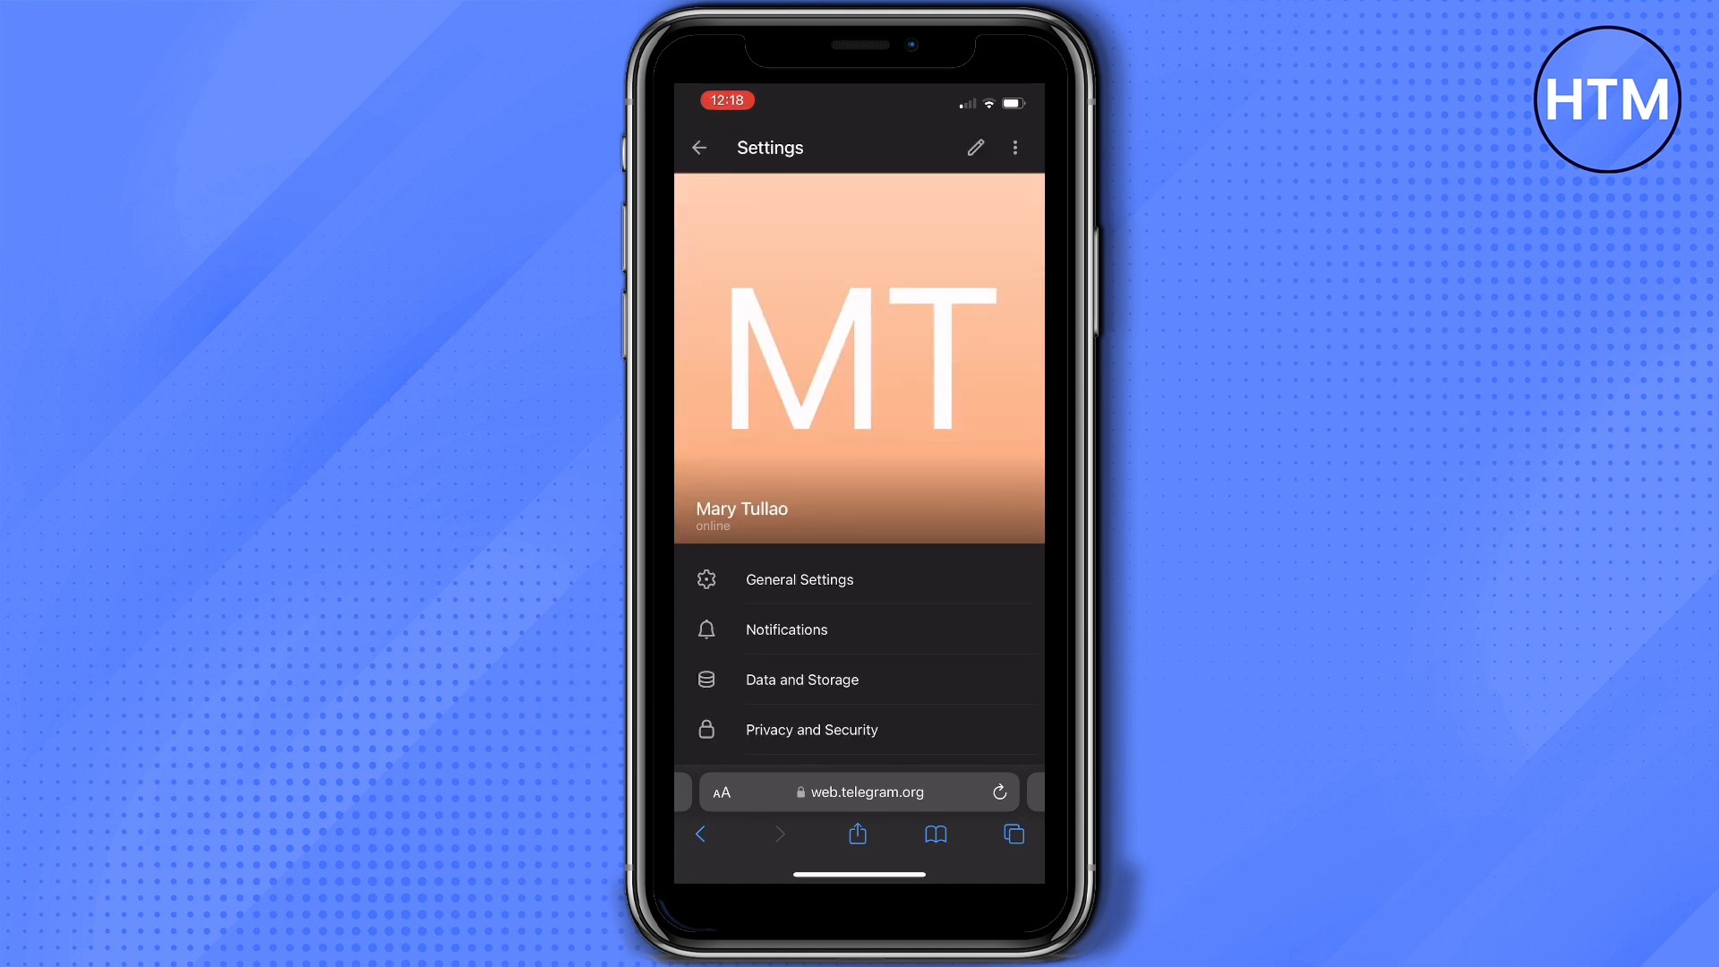
pyautogui.scroll(-3)
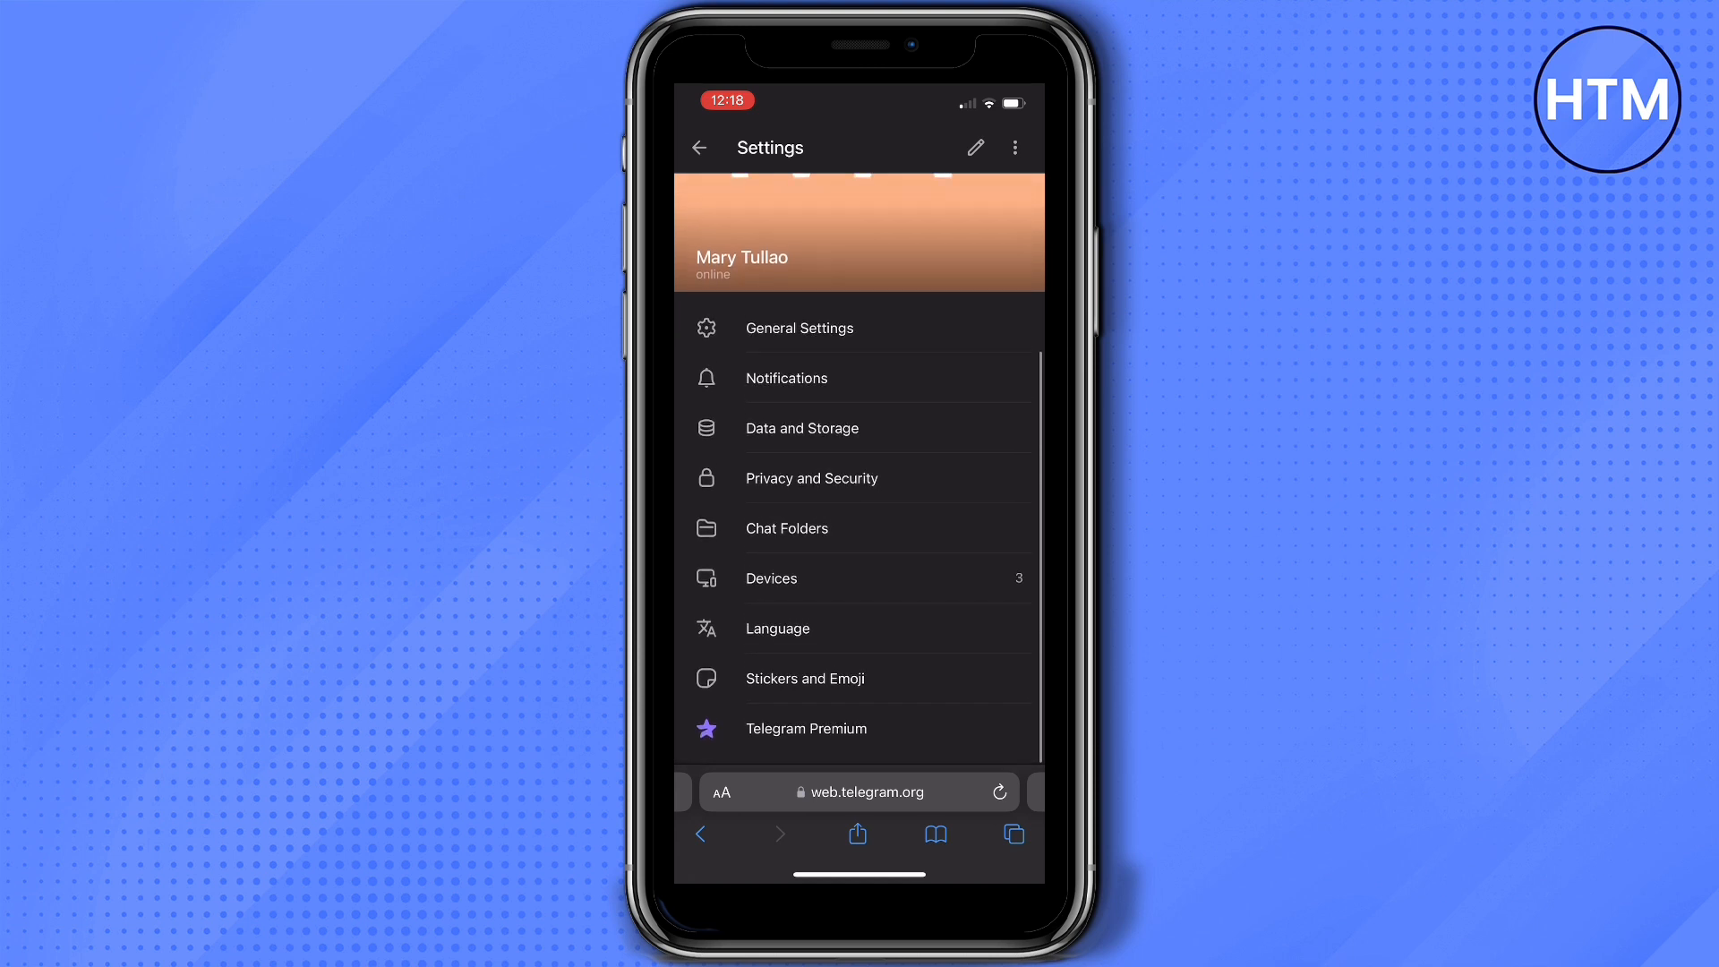
pyautogui.click(811, 478)
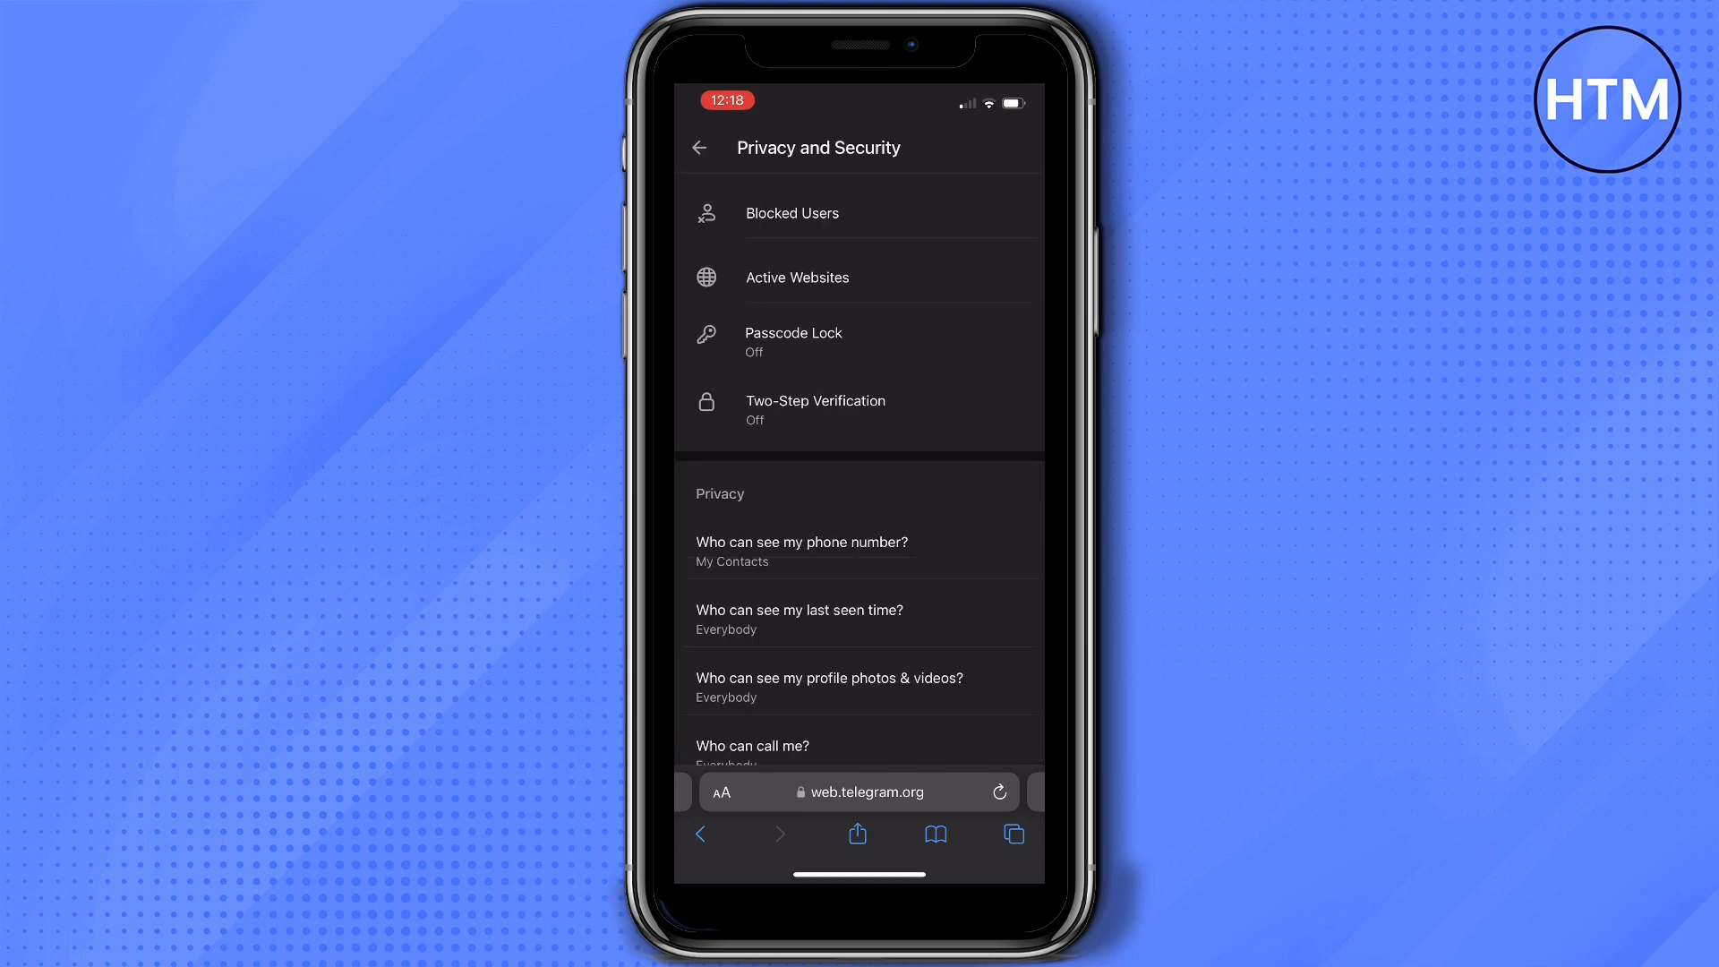
# Scroll Privacy and Security down to the Sensitive content 'Disable filtering' option.
pyautogui.scroll(-3)
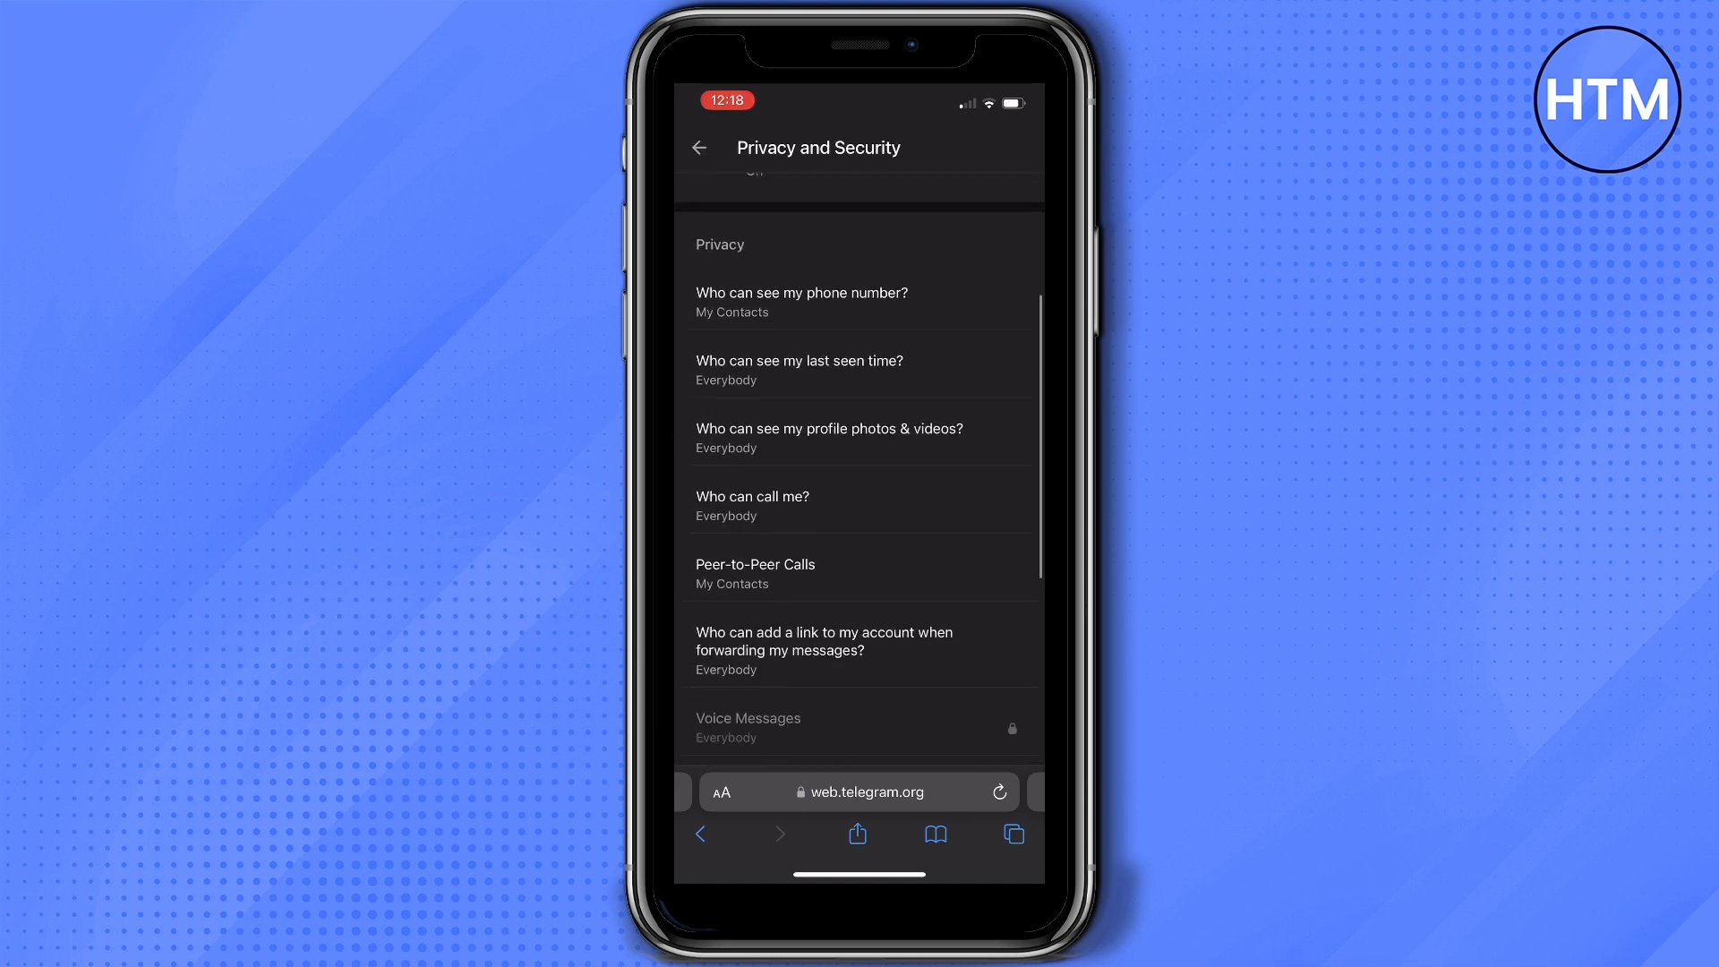
pyautogui.scroll(-3)
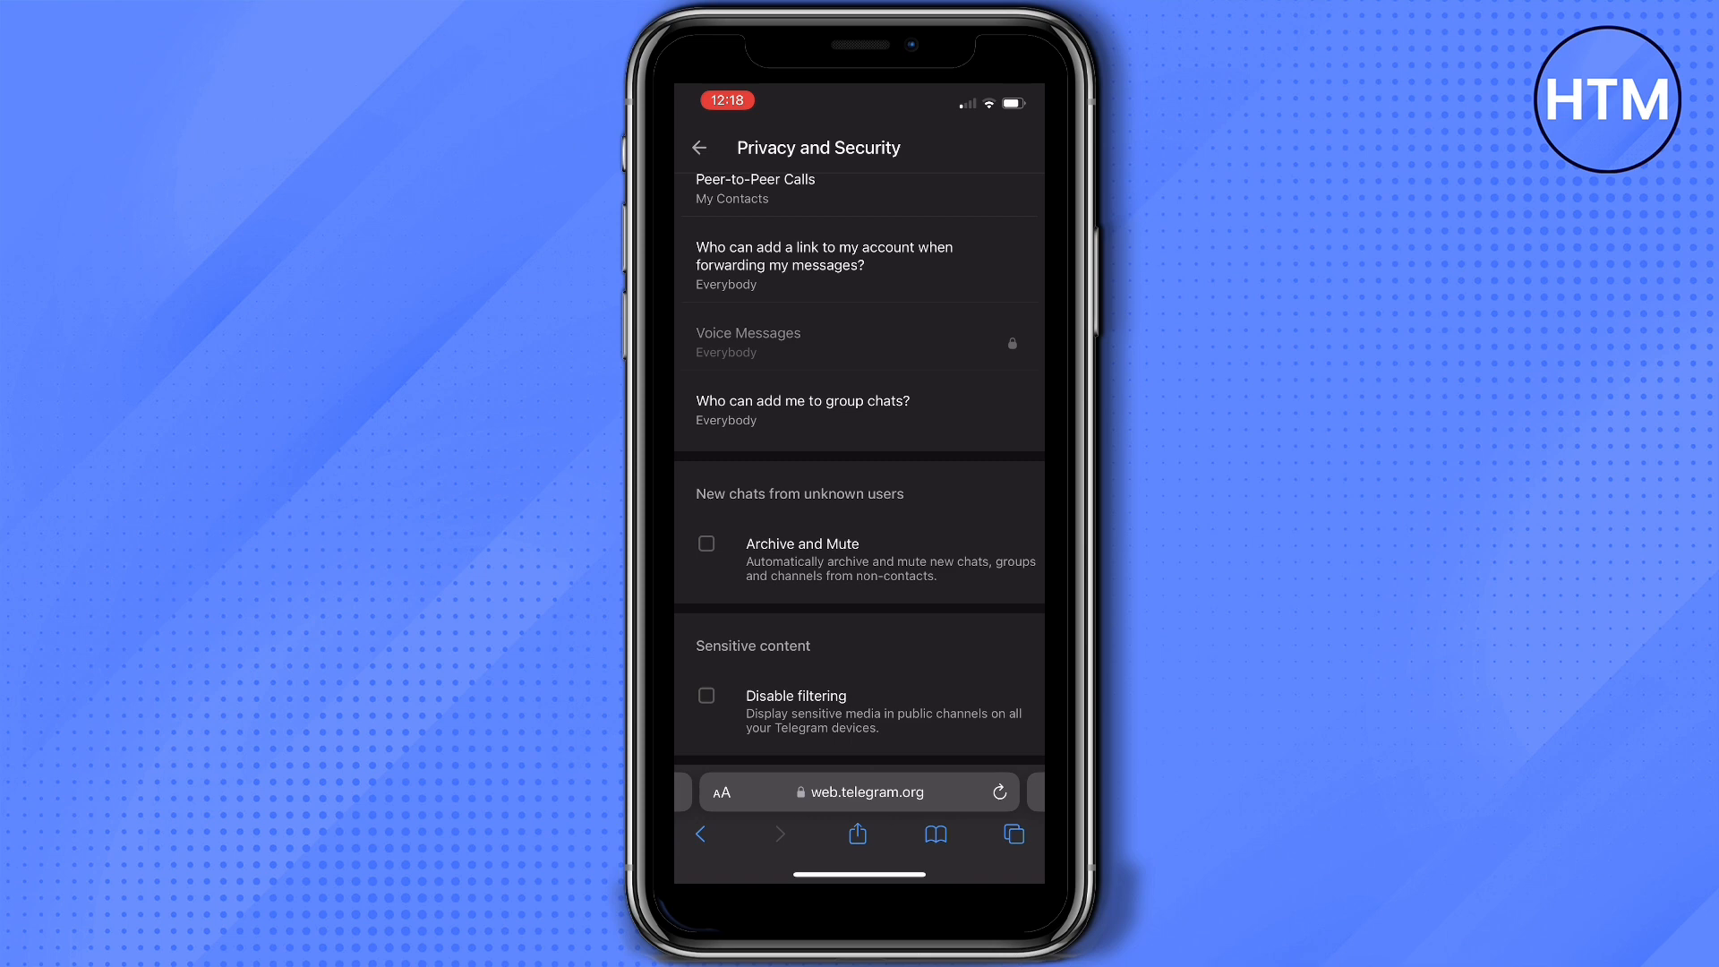
pyautogui.click(706, 695)
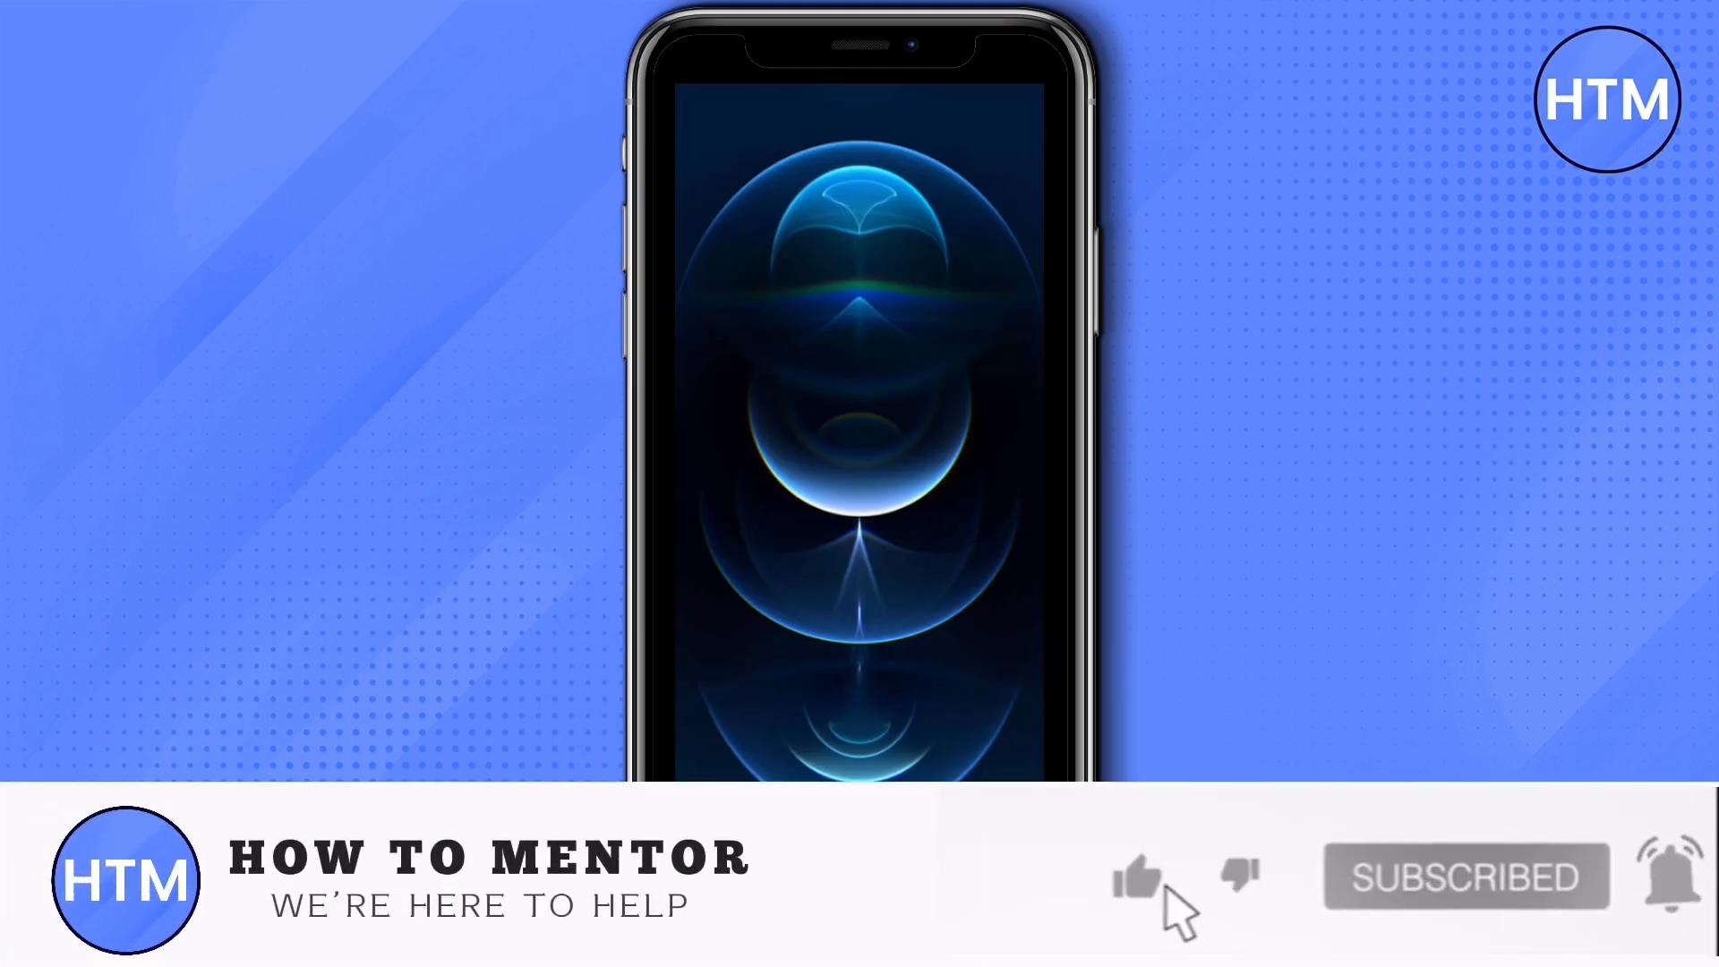
pyautogui.click(1137, 878)
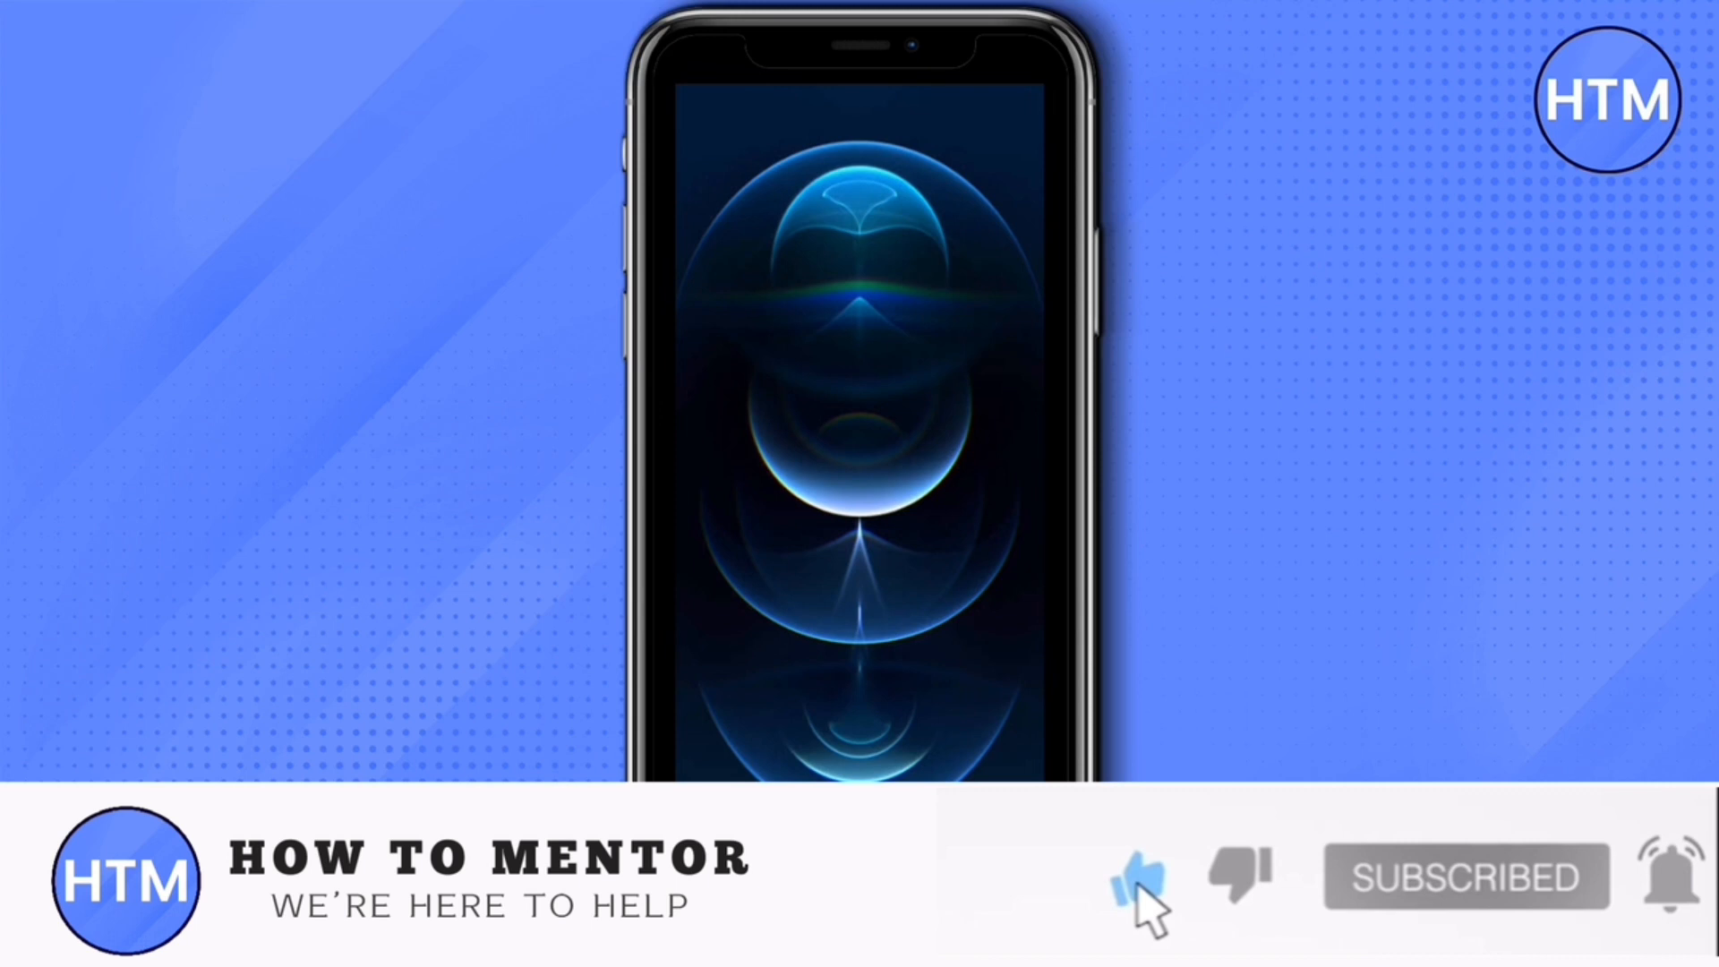